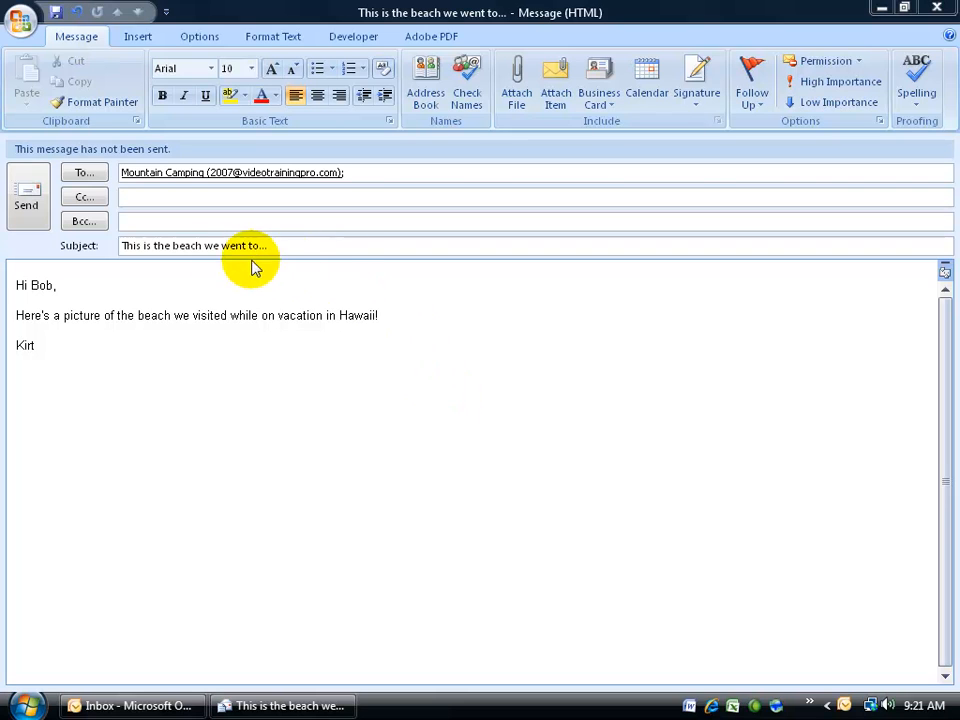
mouse_move(617, 540)
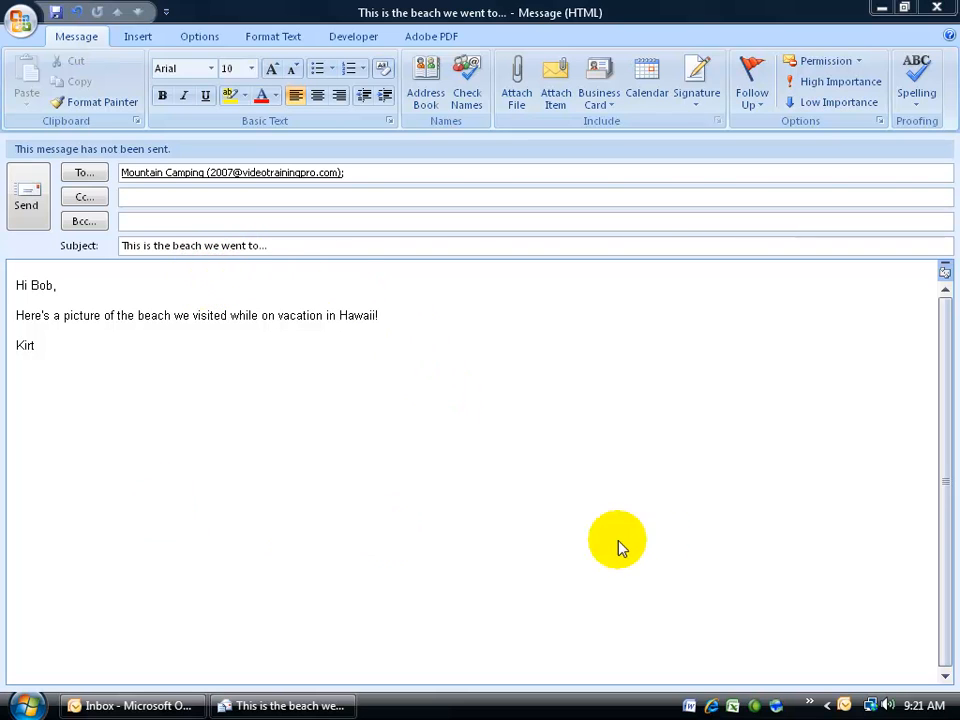
mouse_move(330, 520)
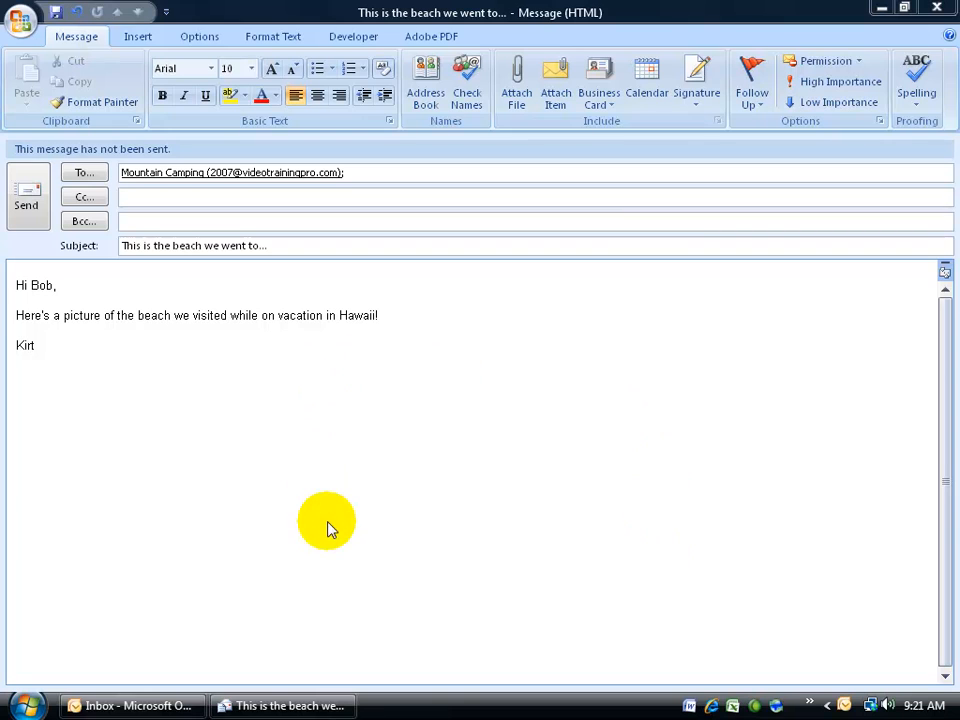
mouse_move(295, 385)
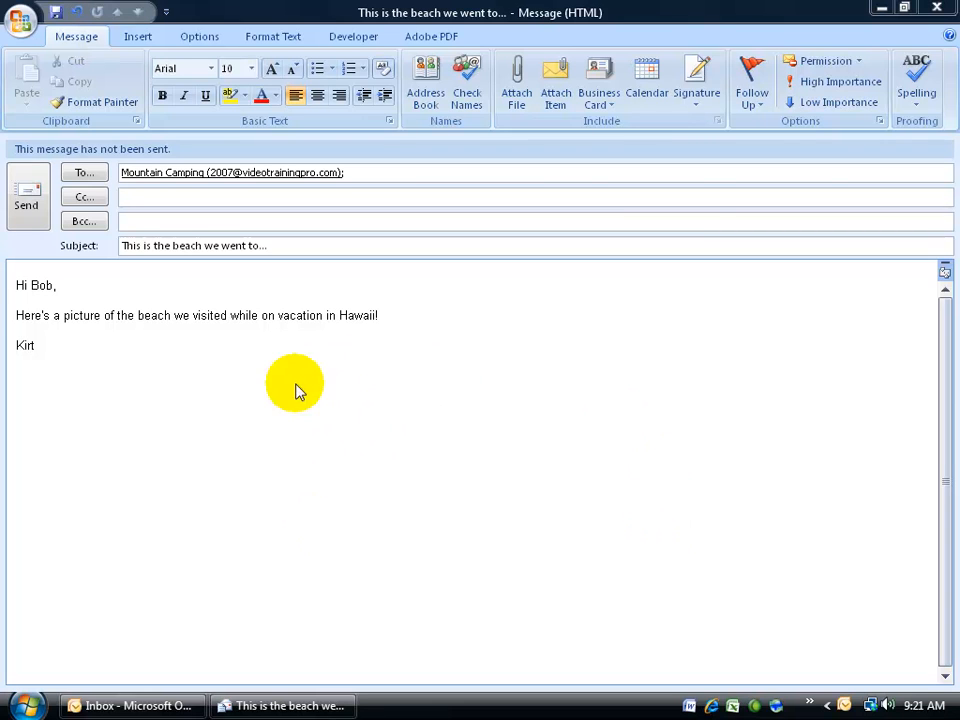
mouse_move(377, 490)
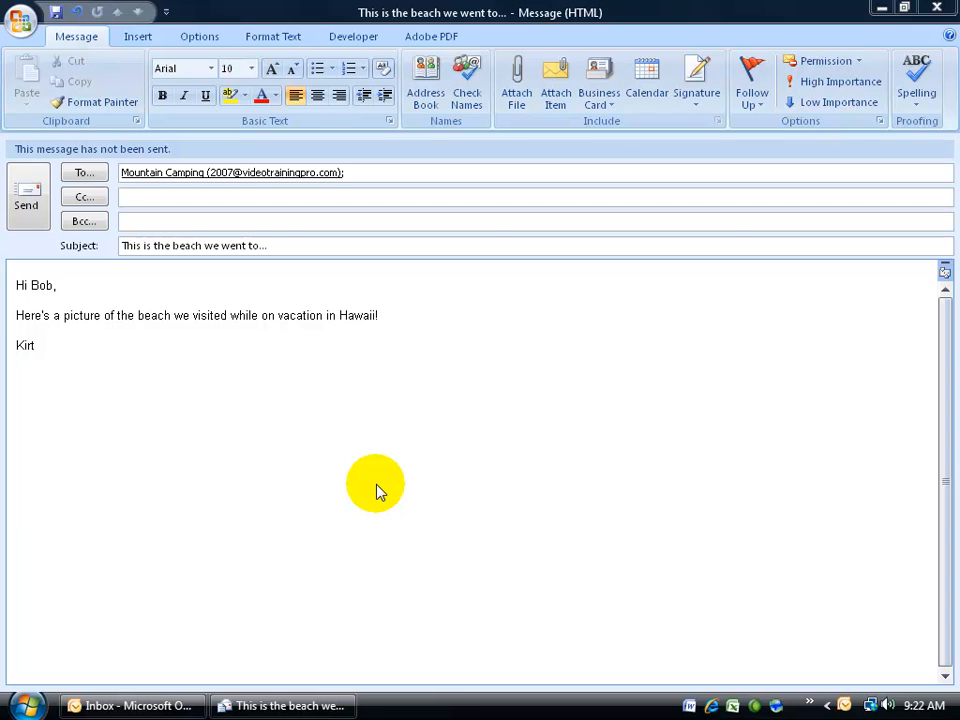
mouse_move(303, 490)
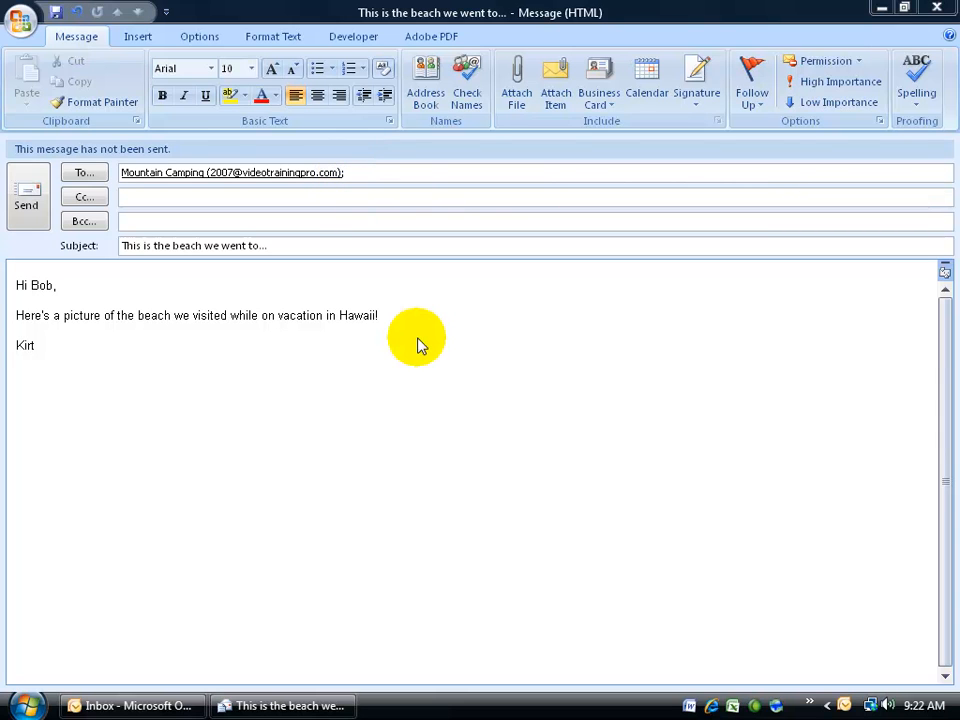
mouse_move(275, 315)
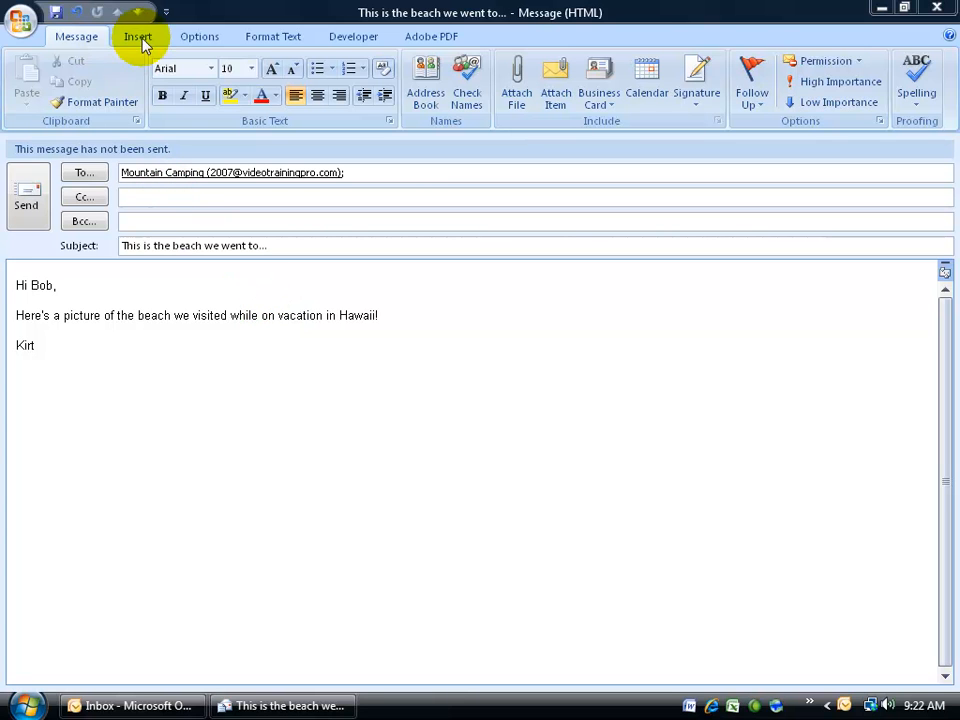
Add an empty attachment line to the Hawaii beach draft's header via Insert > Attach File.
left_click(138, 36)
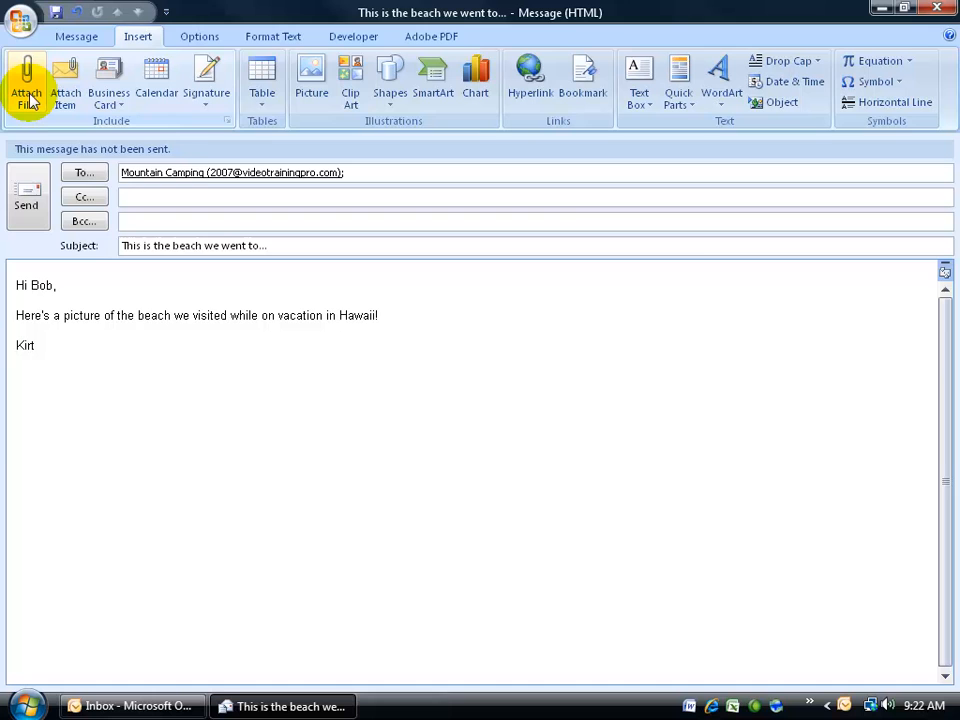
left_click(26, 80)
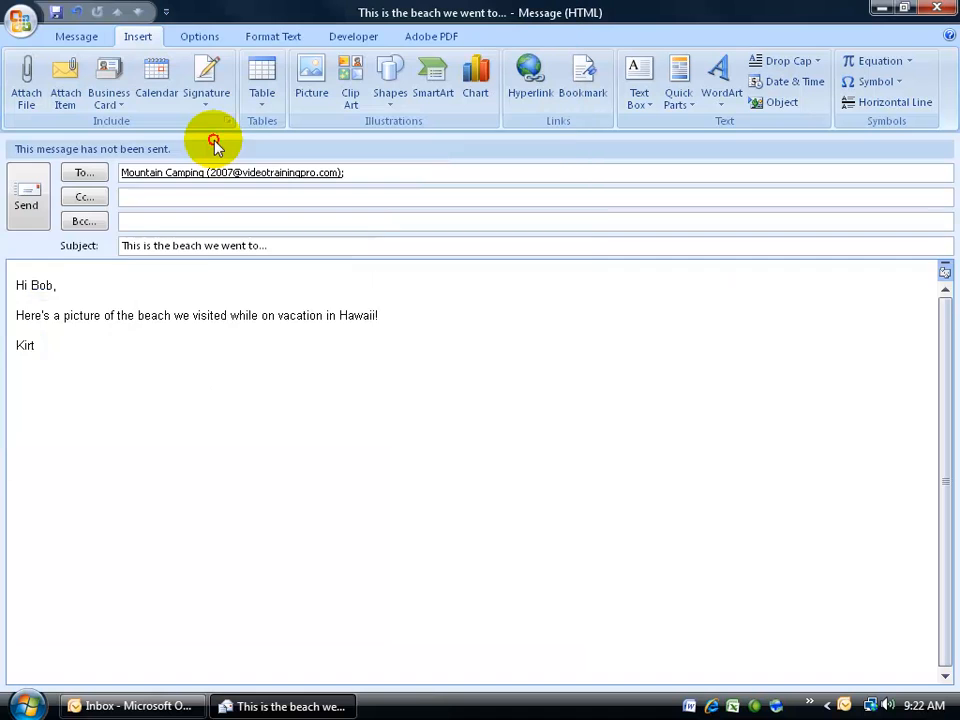
left_click(26, 80)
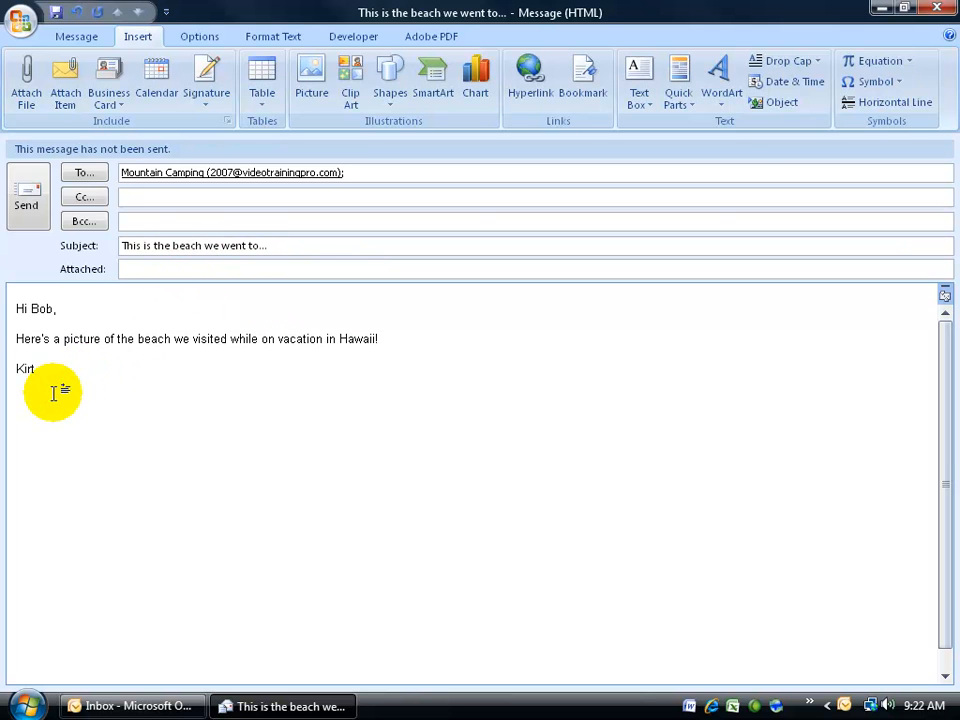
mouse_move(170, 125)
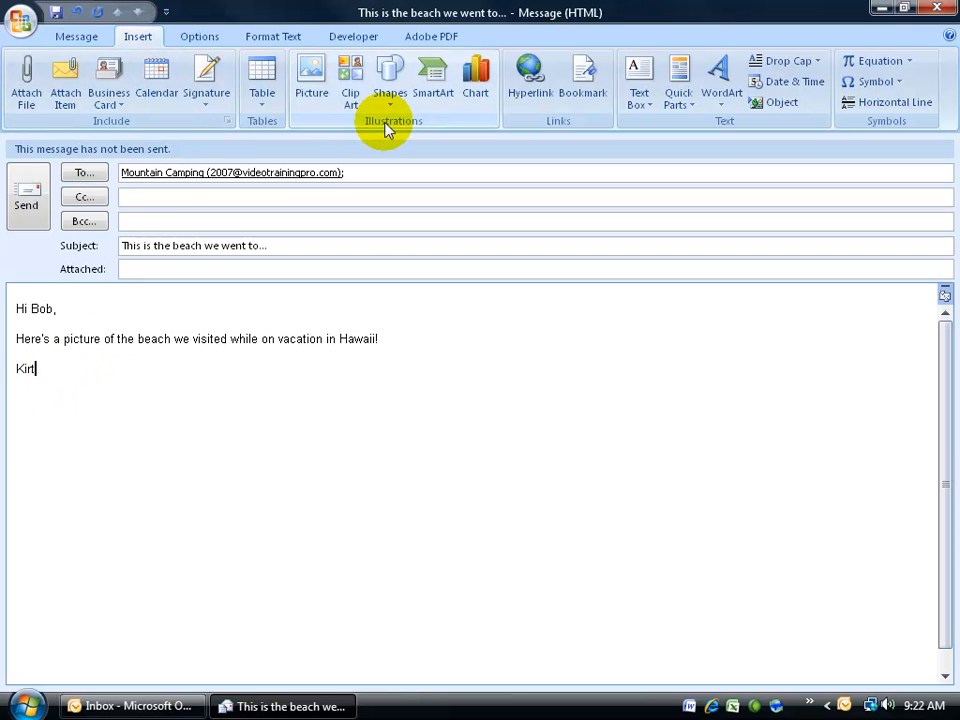
Insert a picture, browsing from Desktop into the Exercise folder for the beach photo.
left_click(311, 75)
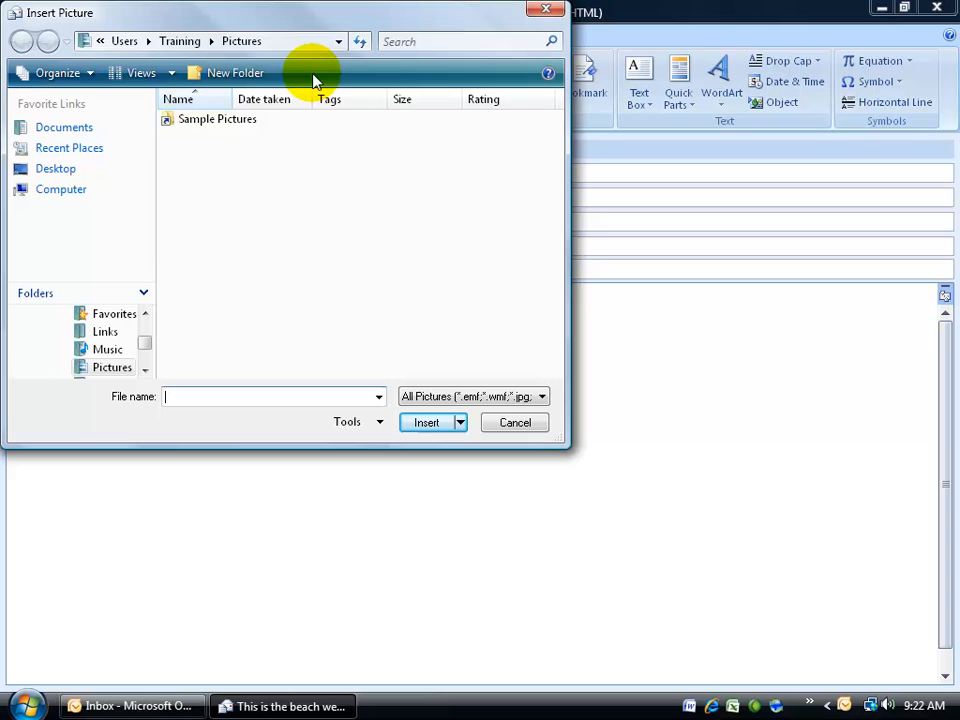
left_click(55, 168)
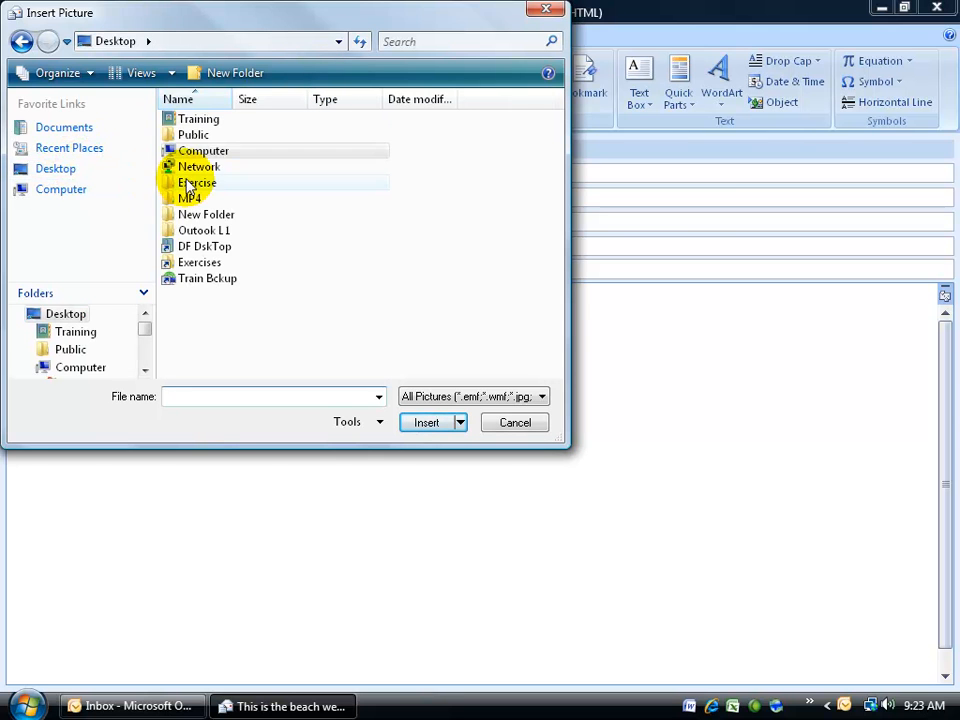
double_click(197, 182)
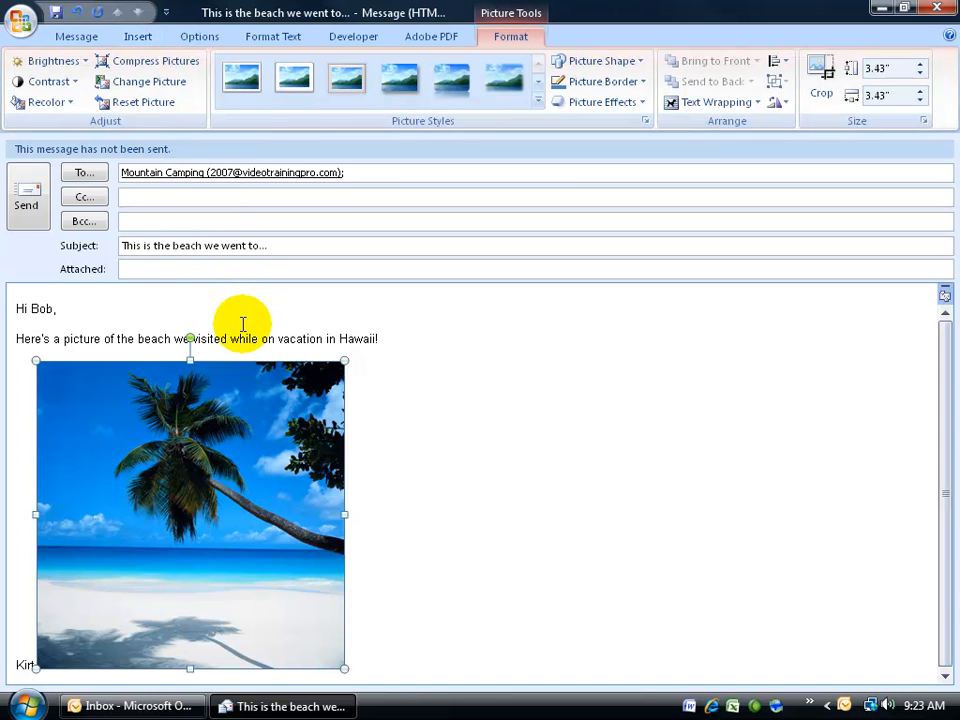
mouse_move(400, 452)
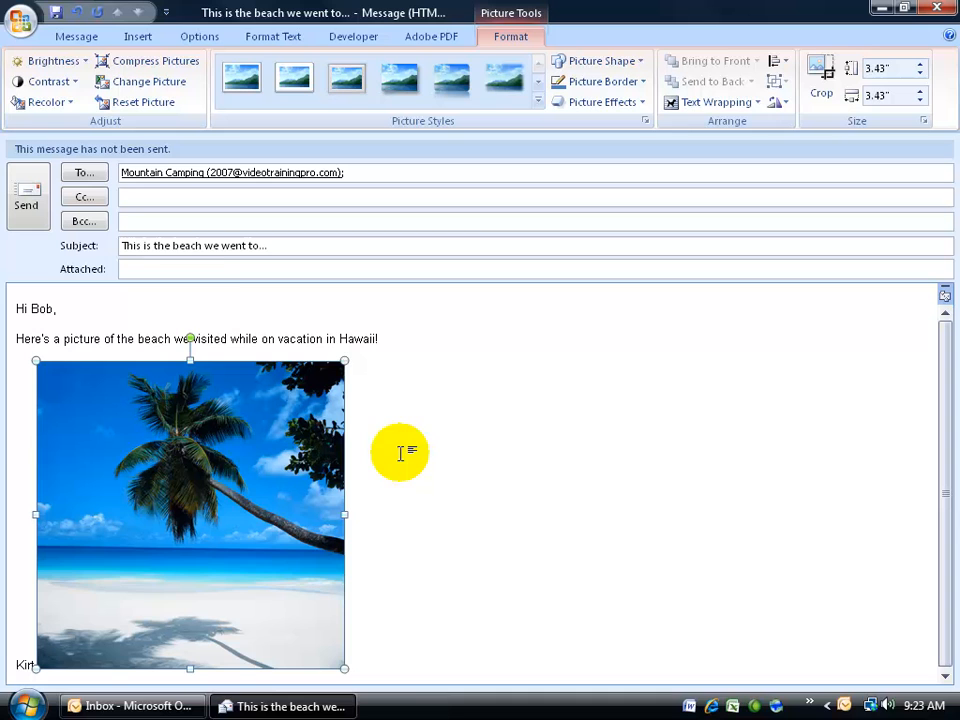
mouse_move(175, 271)
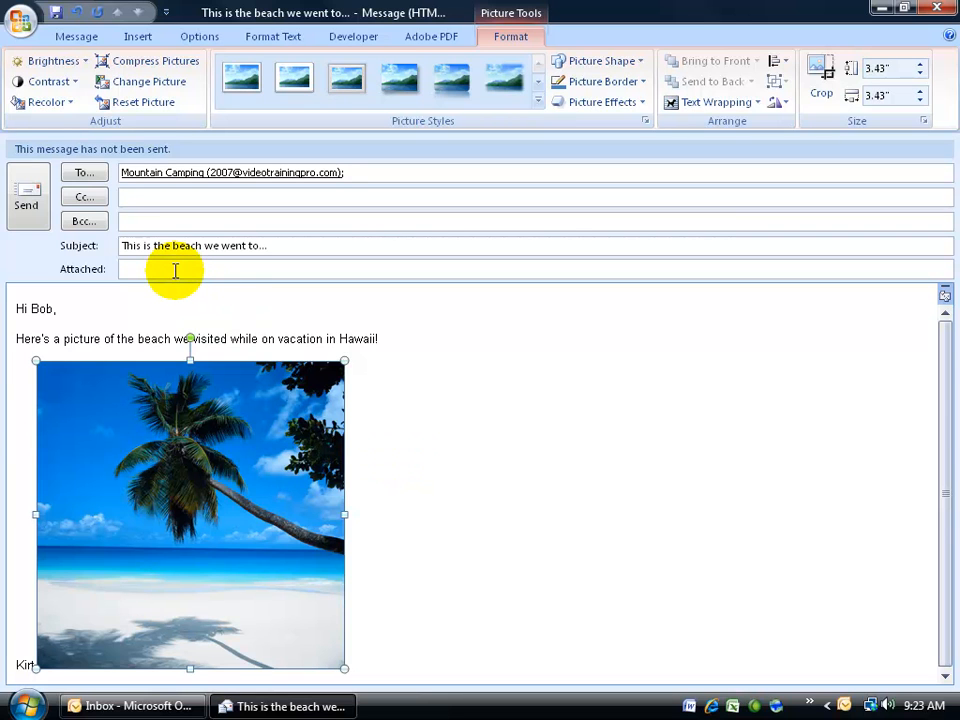
mouse_move(327, 338)
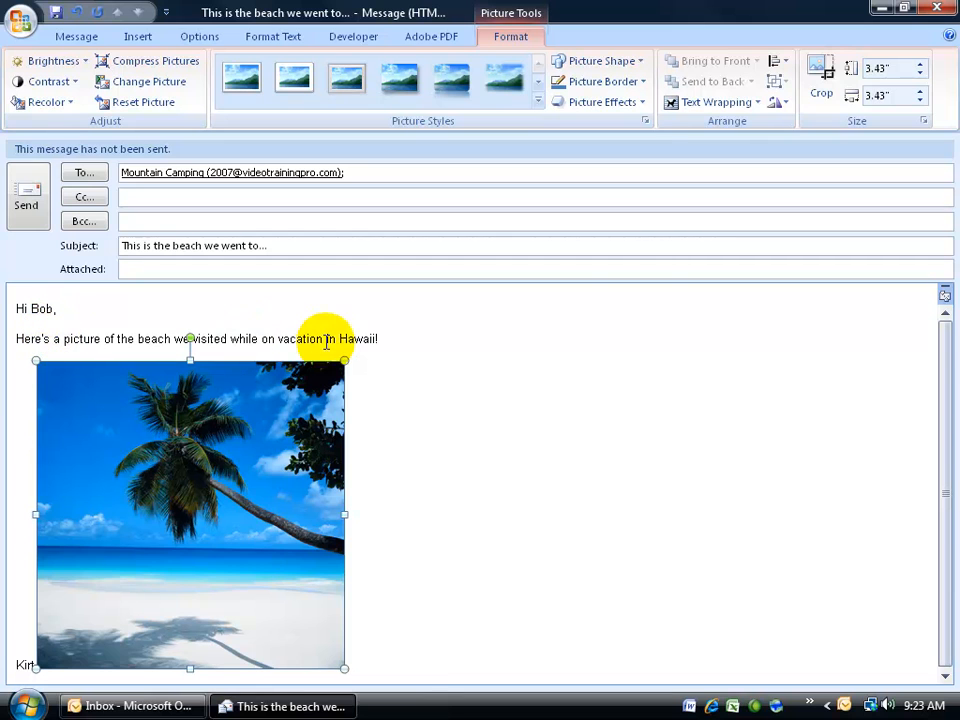
mouse_move(300, 395)
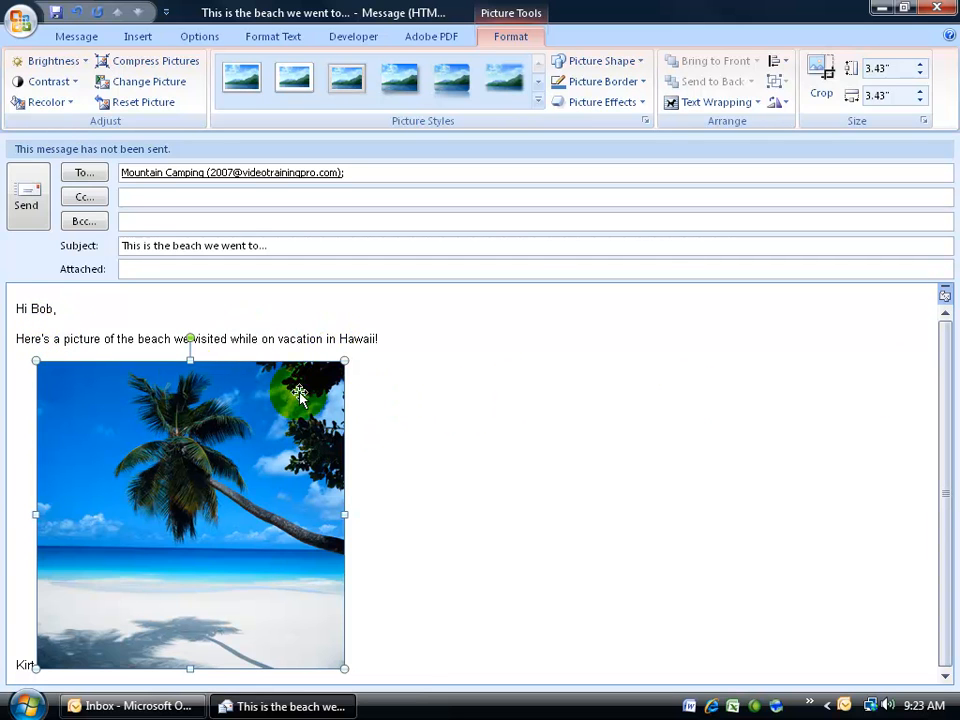
mouse_move(275, 343)
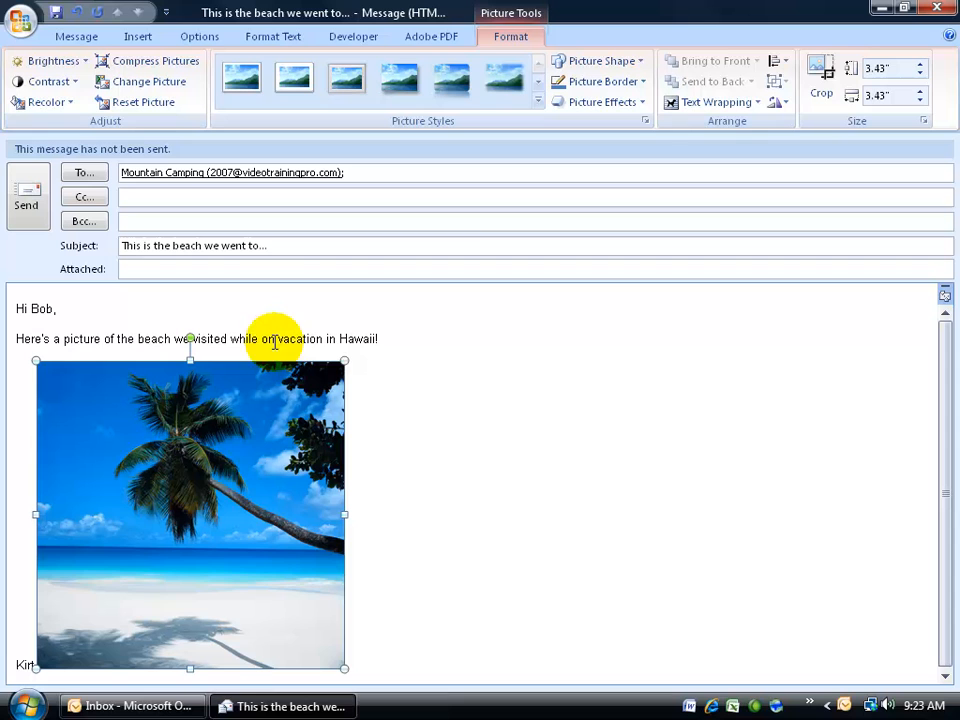
mouse_move(348, 362)
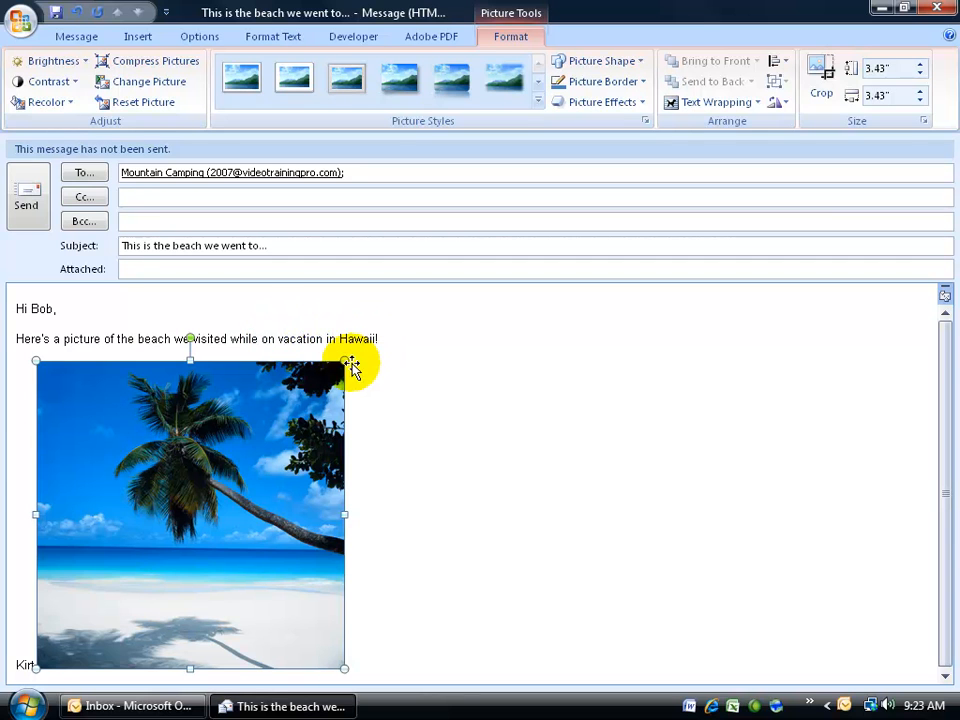
mouse_move(25, 665)
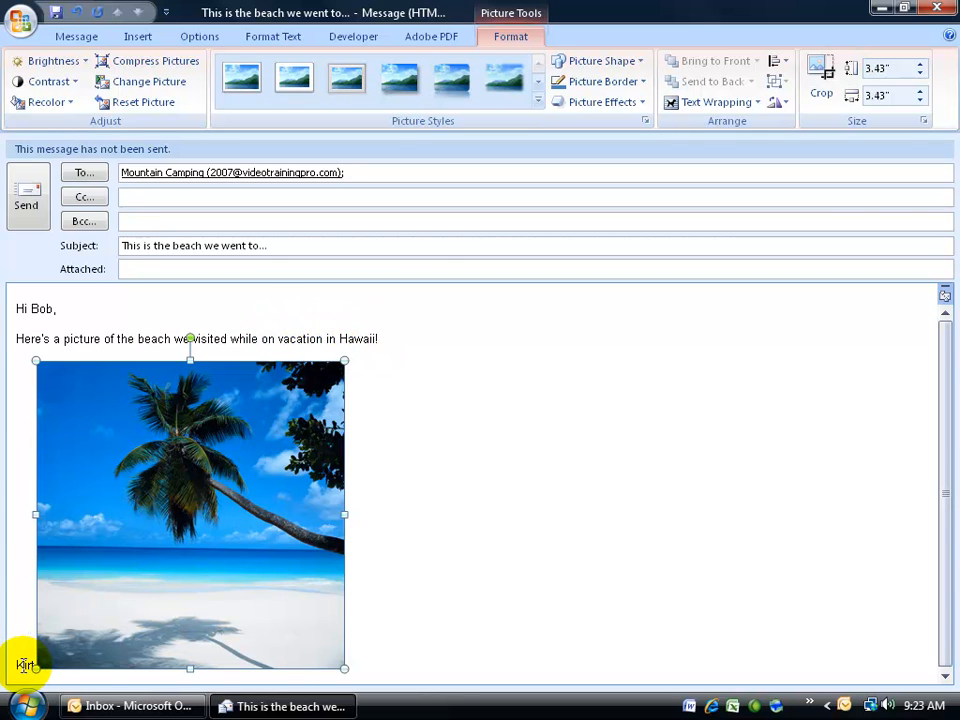
mouse_move(30, 655)
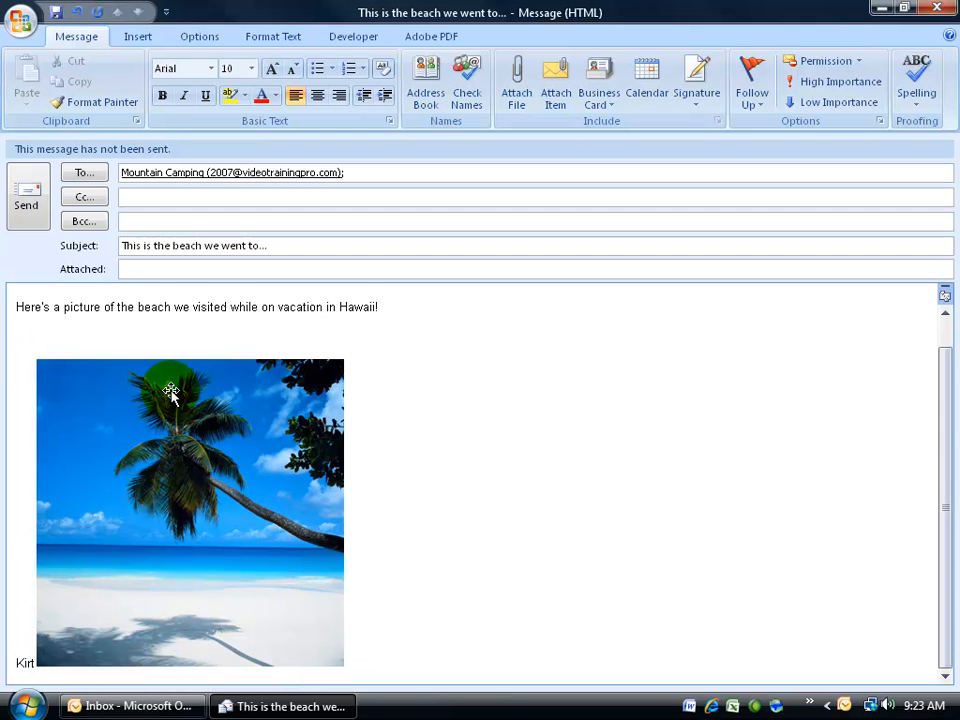
mouse_move(180, 527)
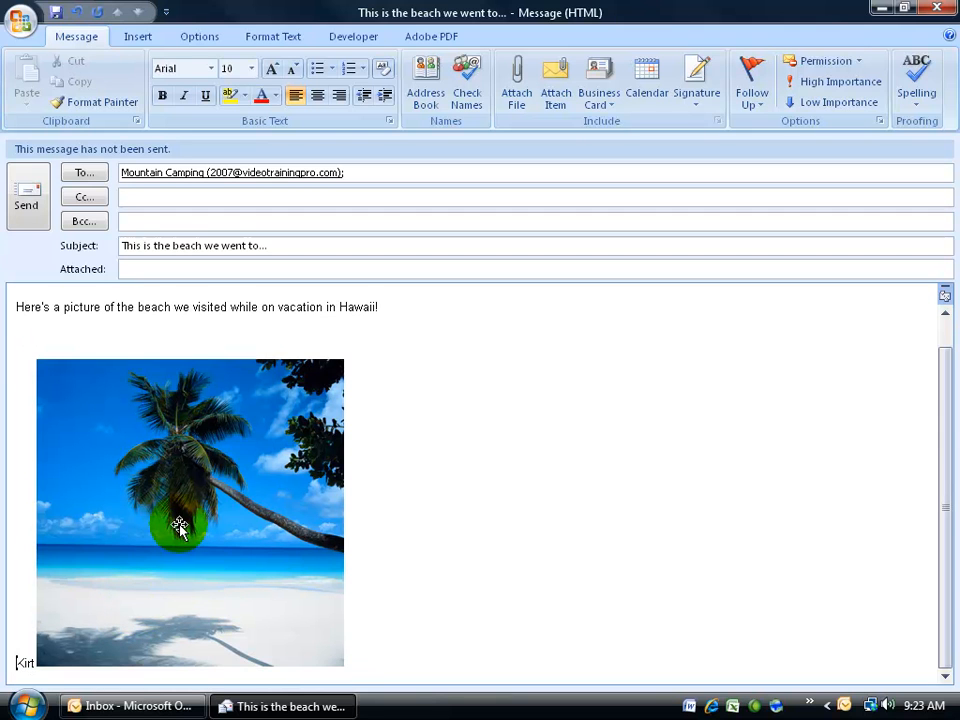
Add the postscript 'PS I hope you can visit this place as well!' below the signature.
left_click(180, 525)
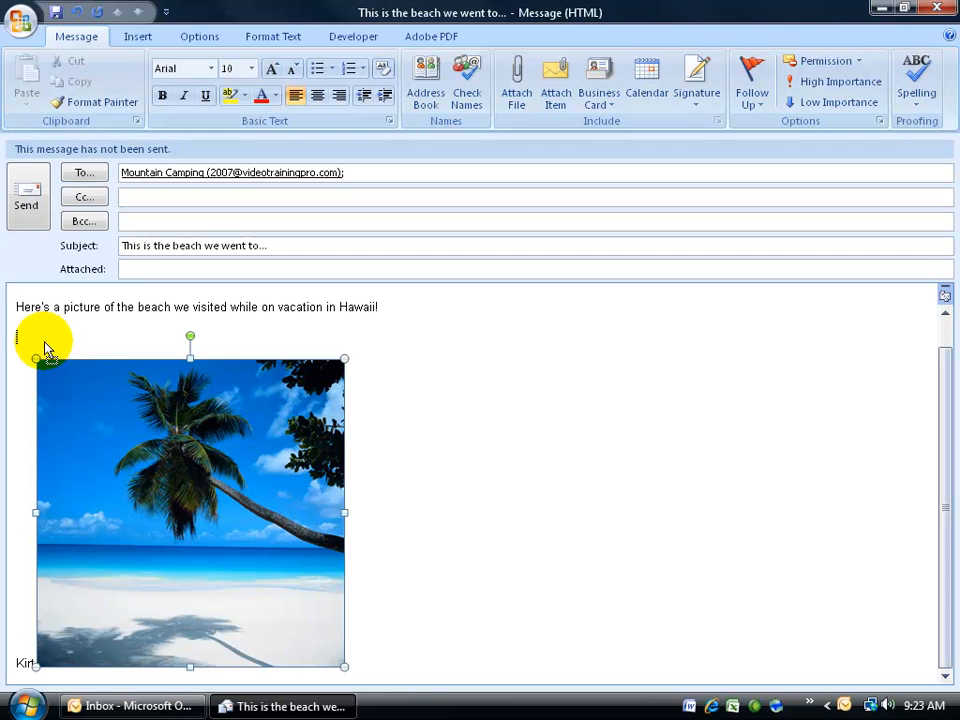
mouse_move(28, 335)
type("P")
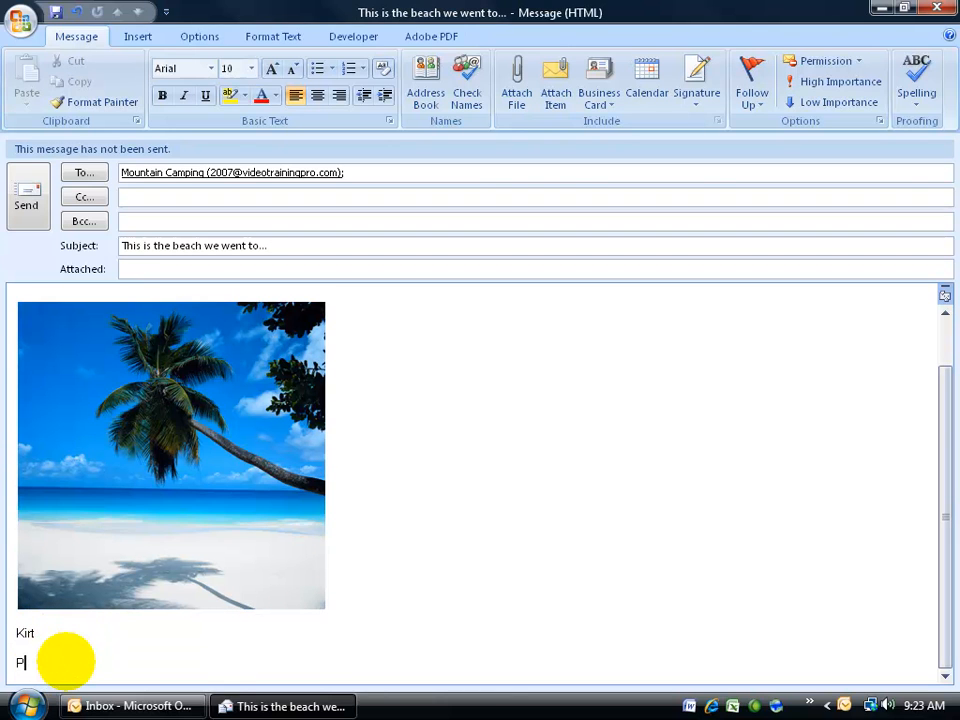
type("S I hope you can visit this")
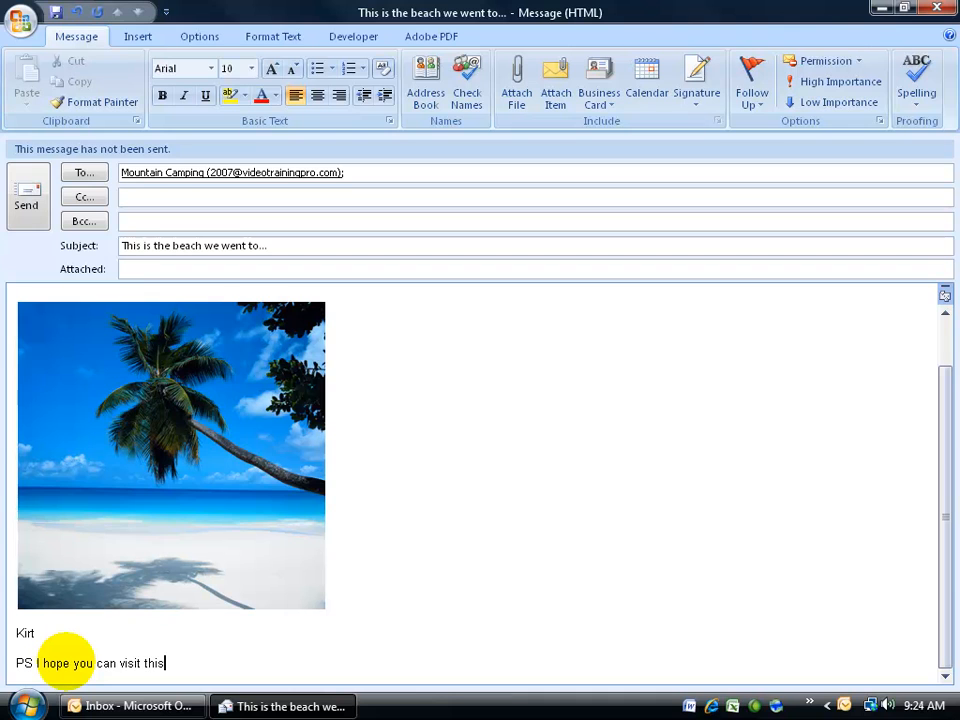
type("place as well!")
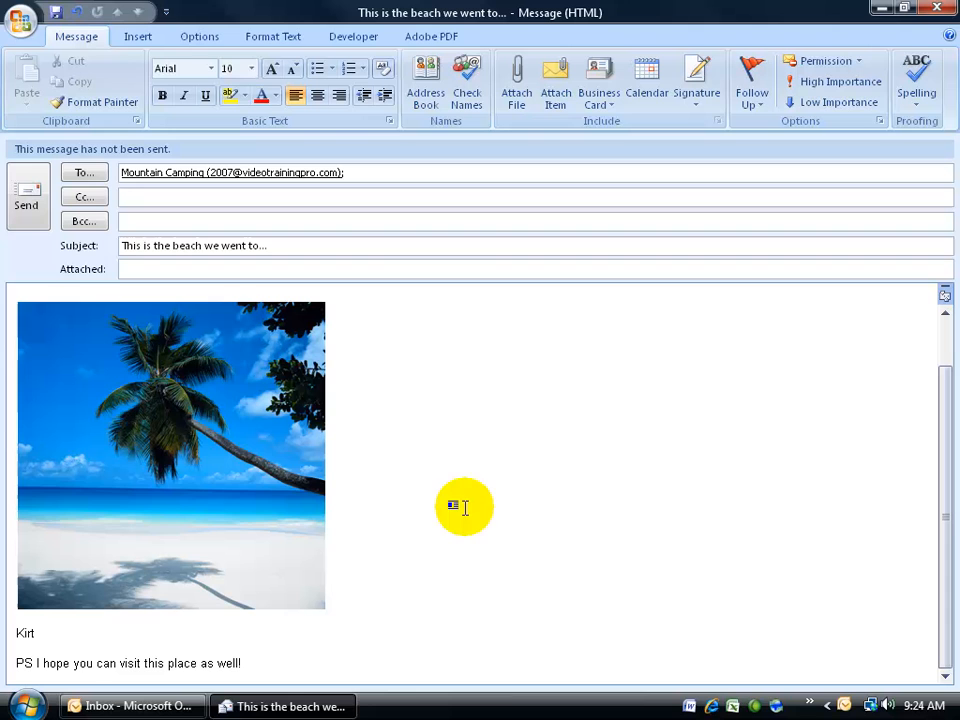
mouse_move(398, 498)
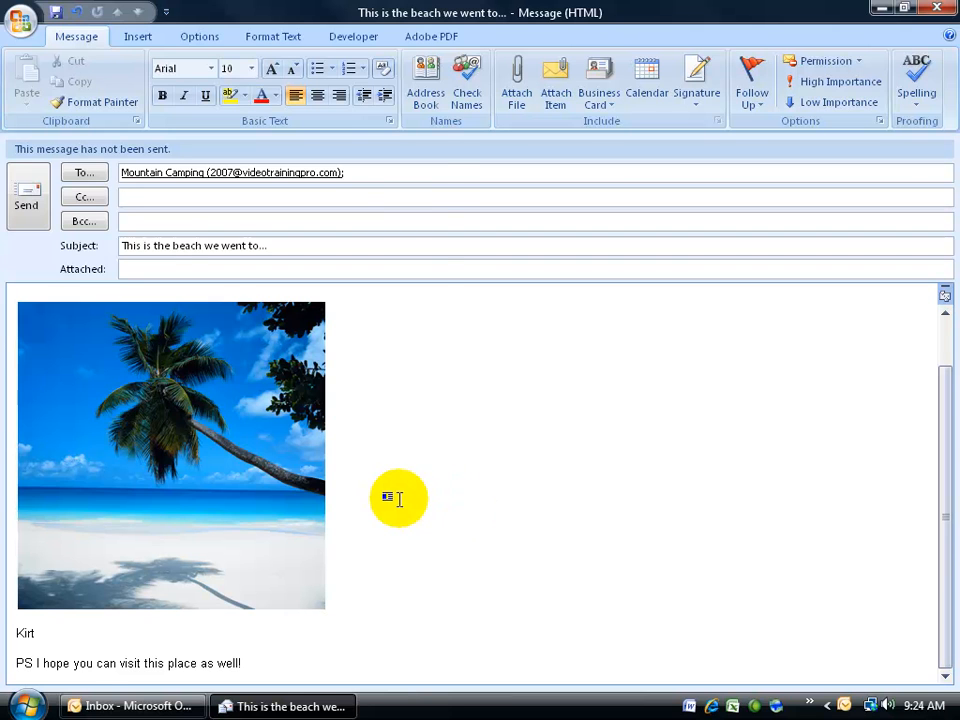
left_click(22, 22)
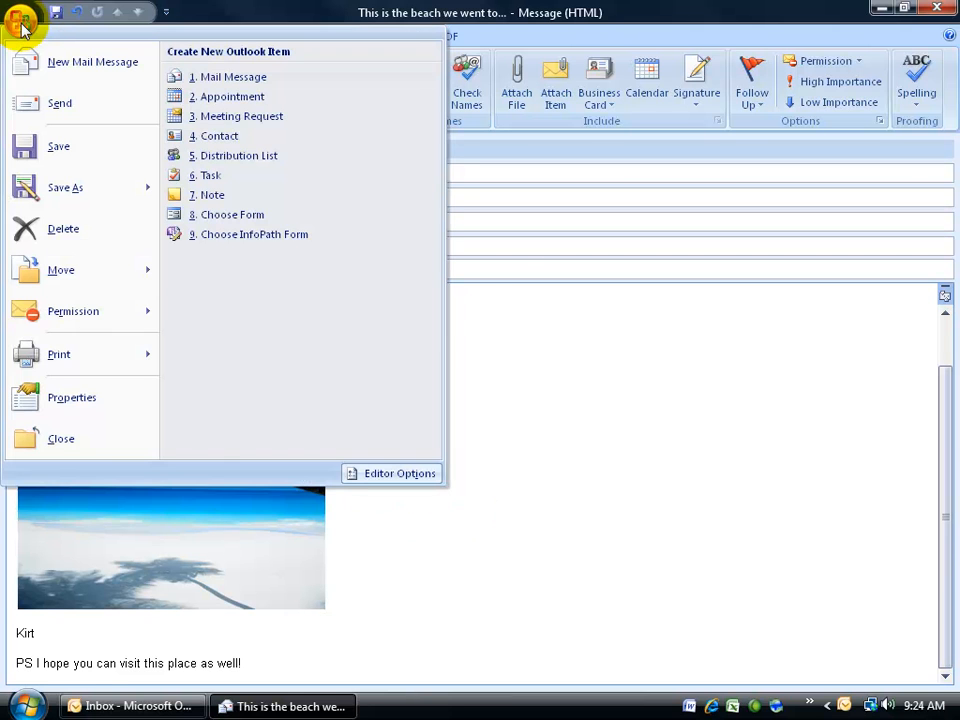
left_click(71, 397)
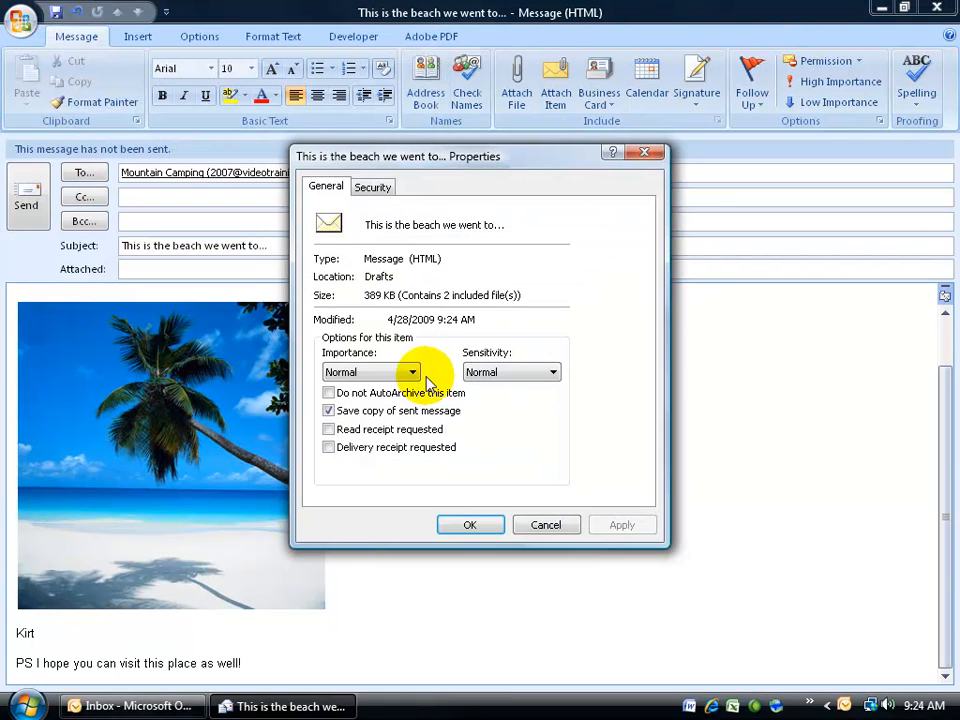
mouse_move(398, 312)
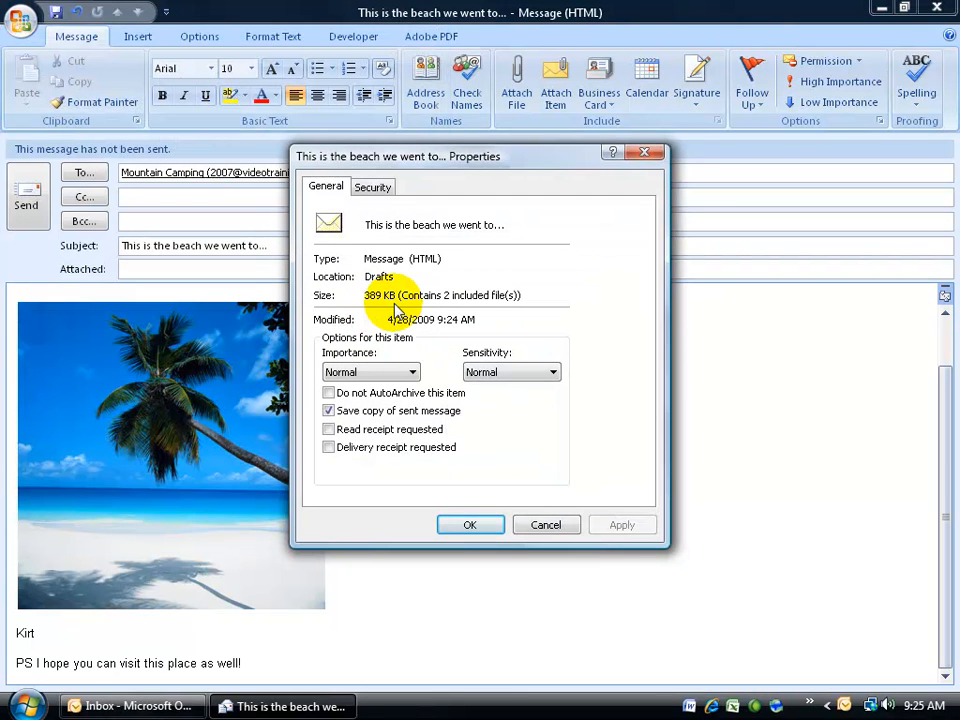
mouse_move(530, 510)
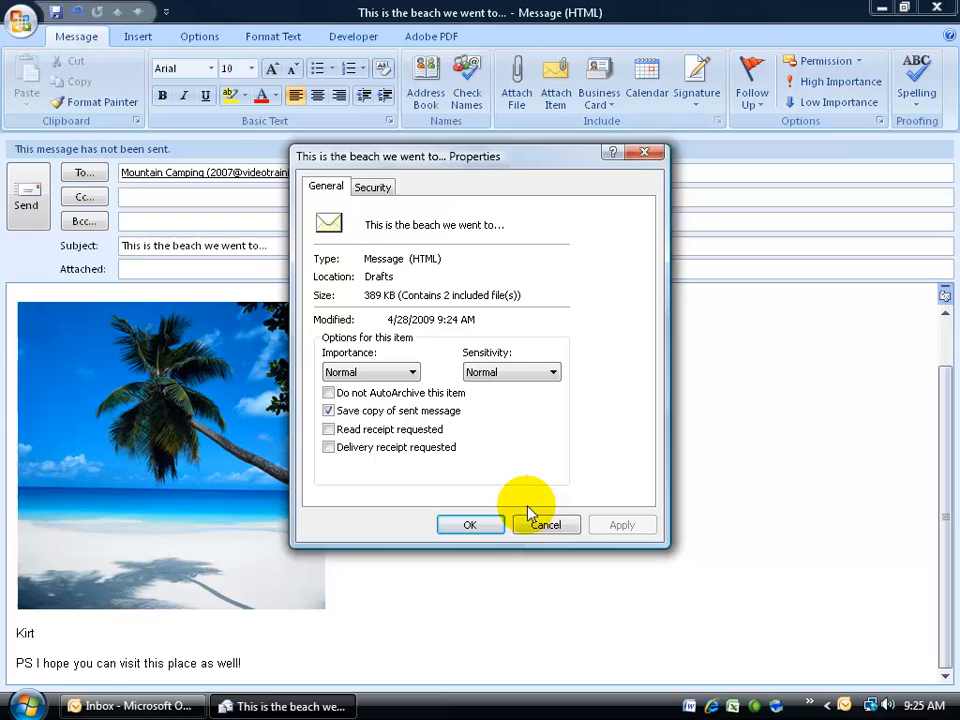
left_click(546, 524)
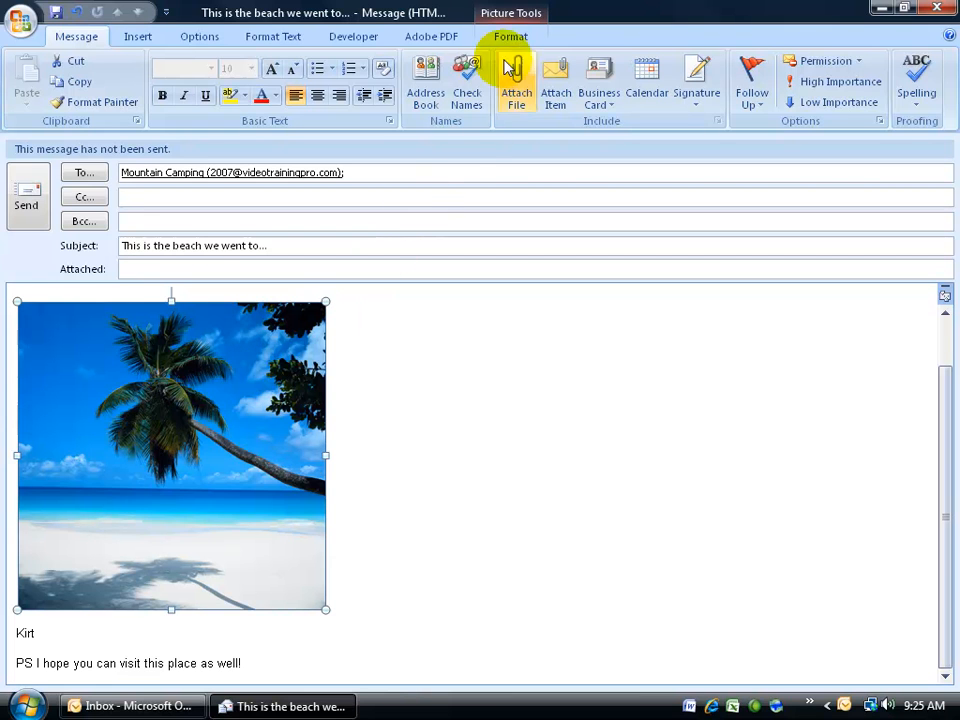
Open Compress Pictures for the beach photo from the Picture Tools Format tab.
left_click(510, 36)
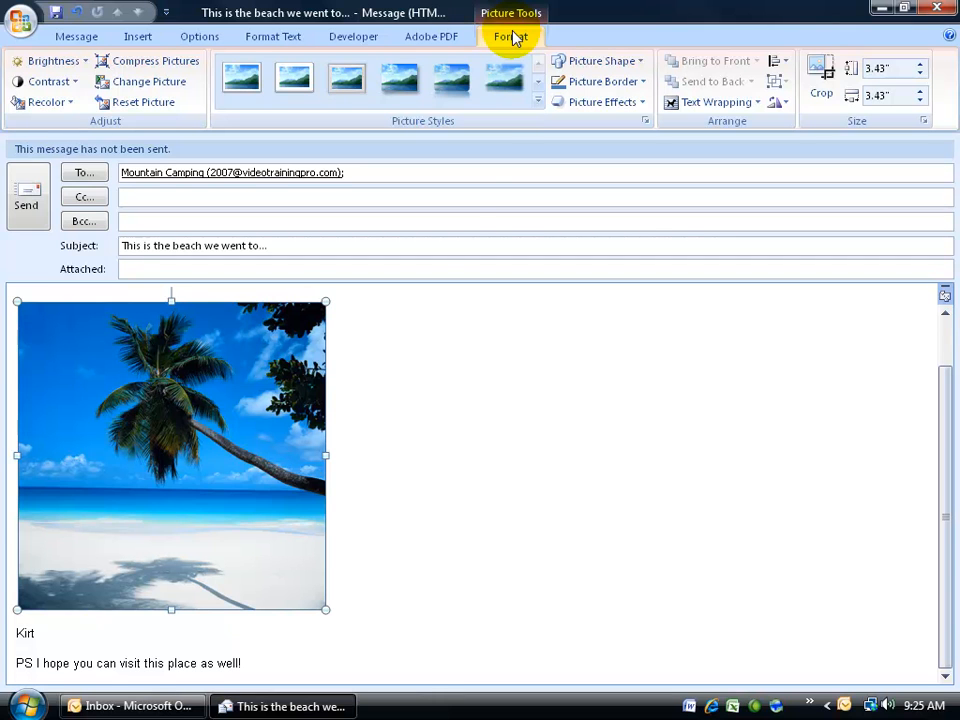
mouse_move(353, 372)
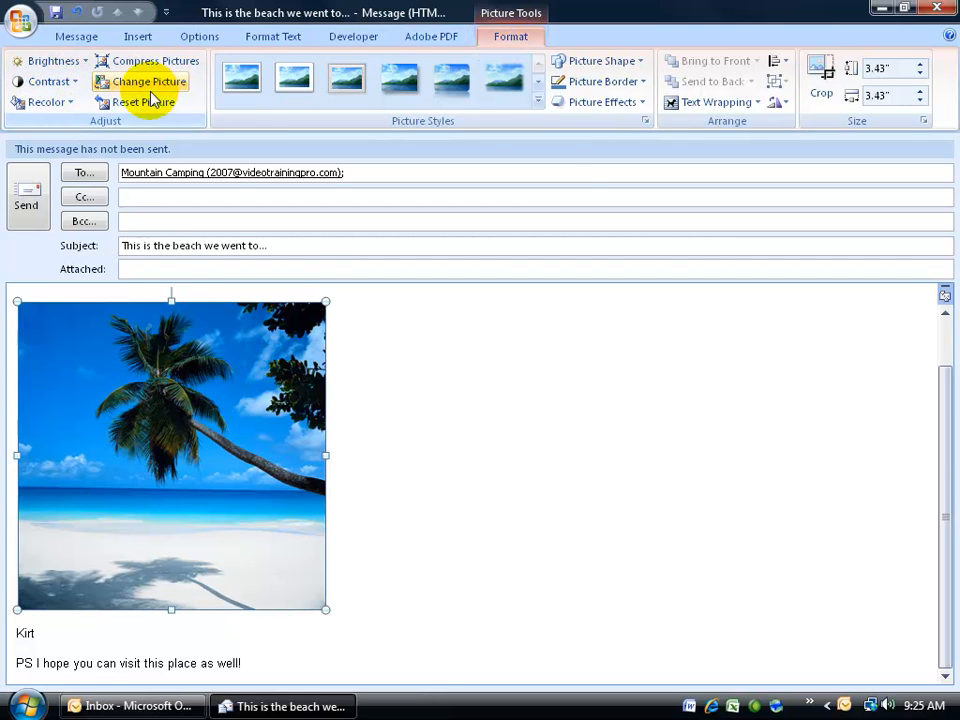
mouse_move(140, 122)
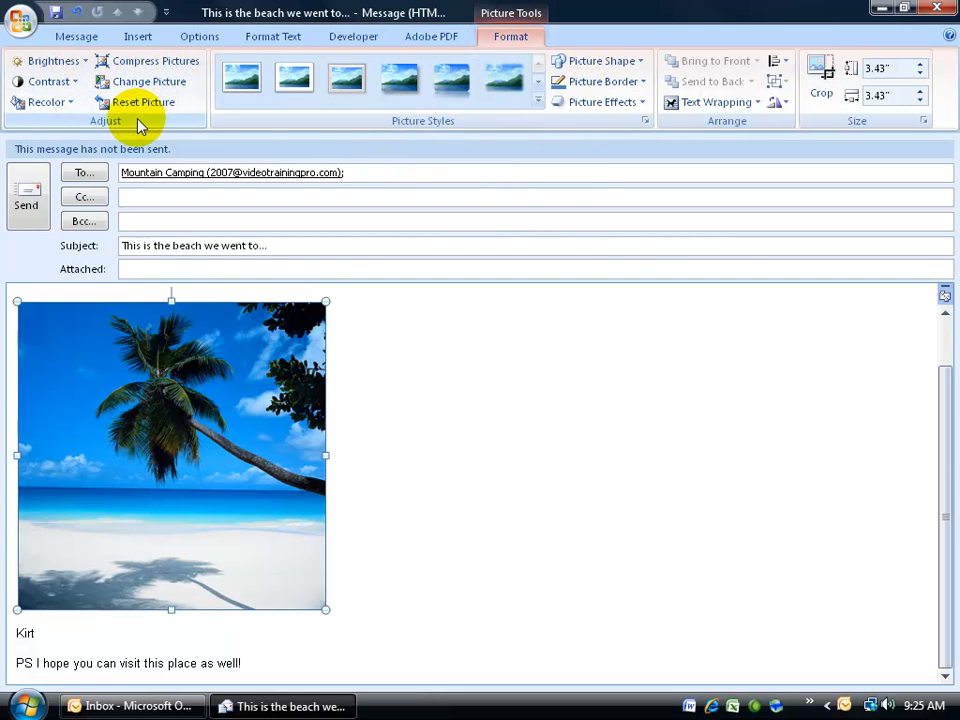
mouse_move(155, 61)
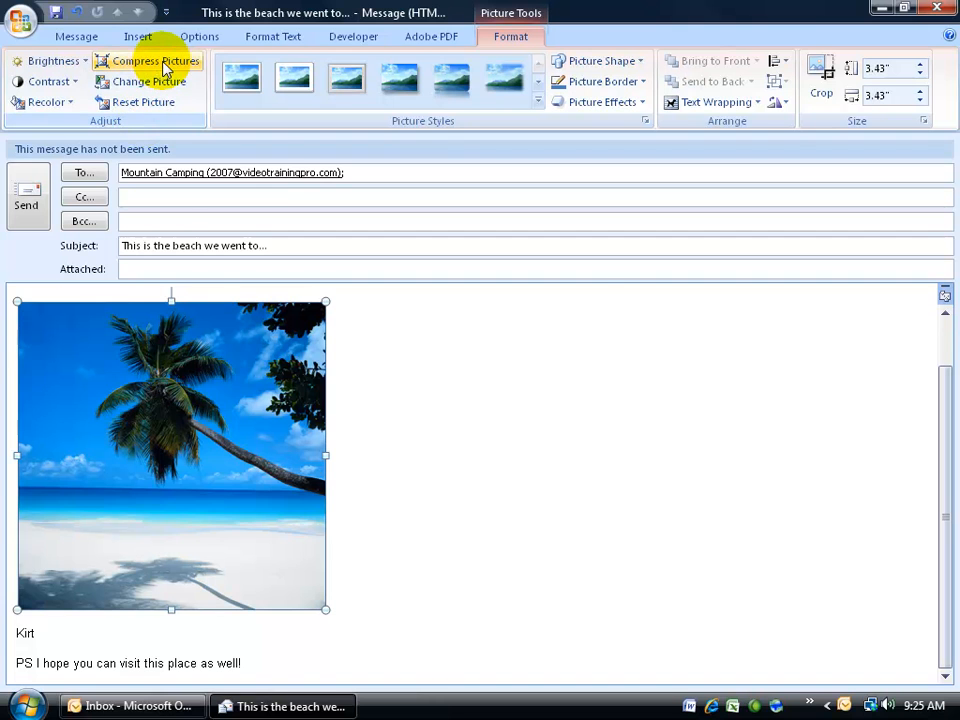
left_click(155, 61)
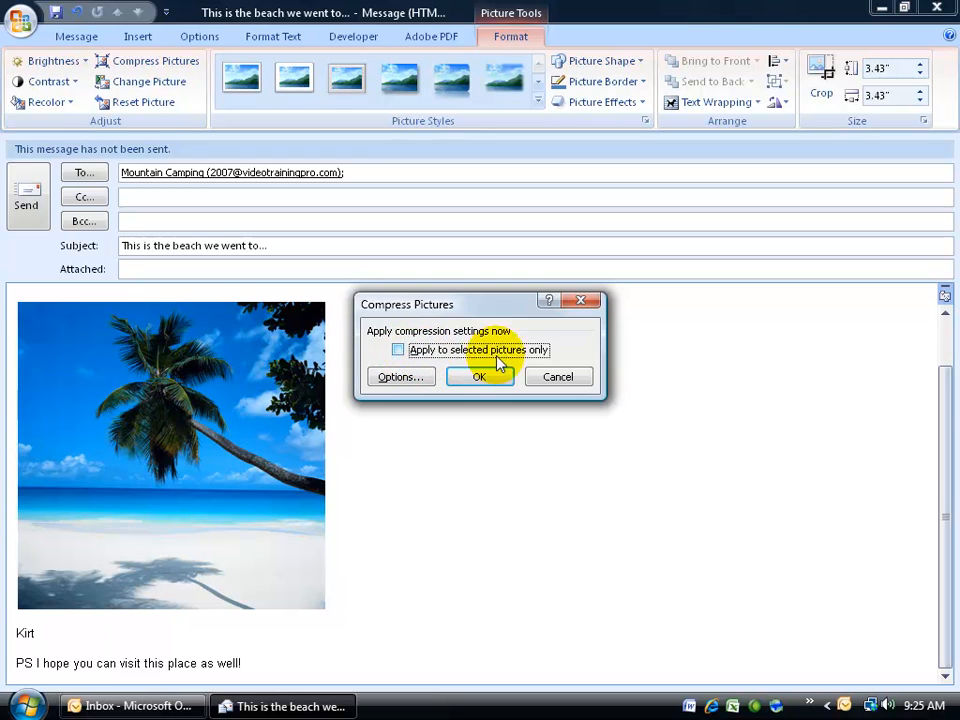
mouse_move(352, 364)
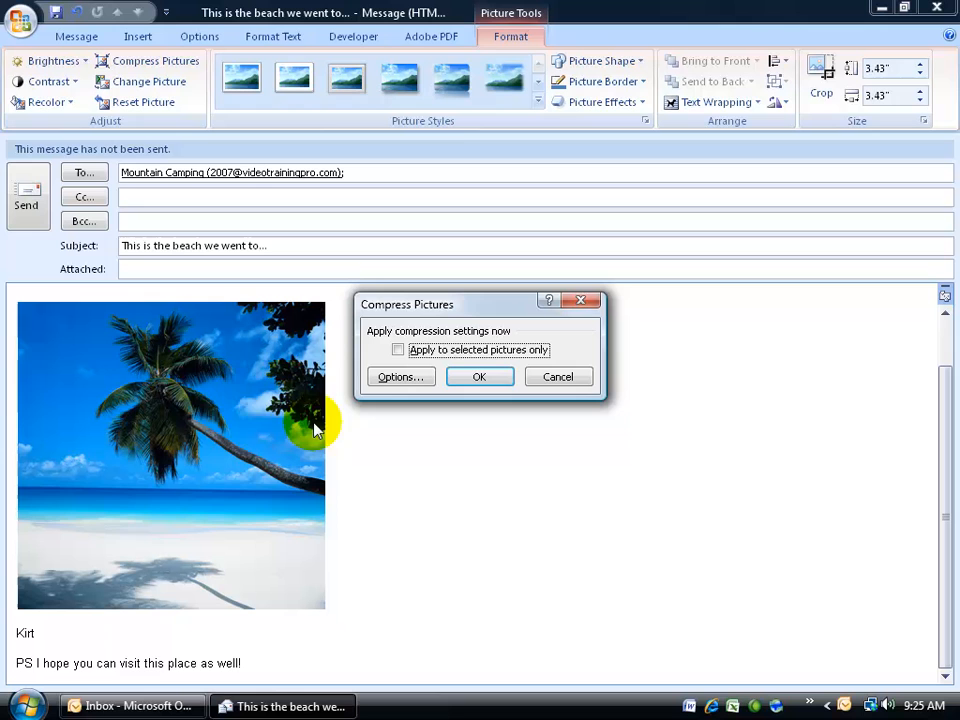
mouse_move(240, 380)
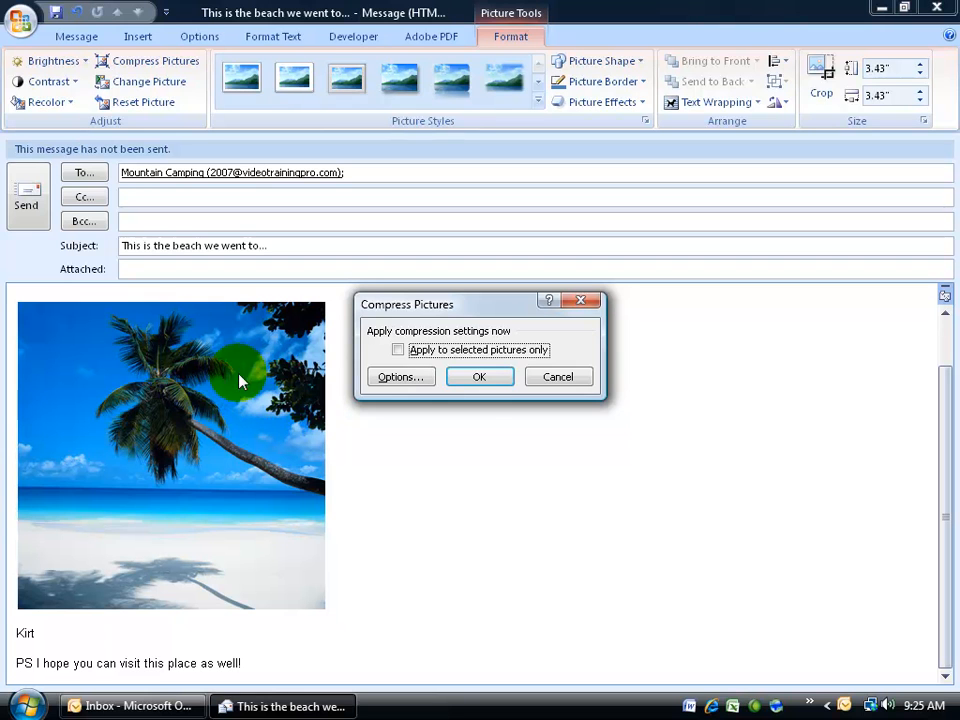
mouse_move(420, 440)
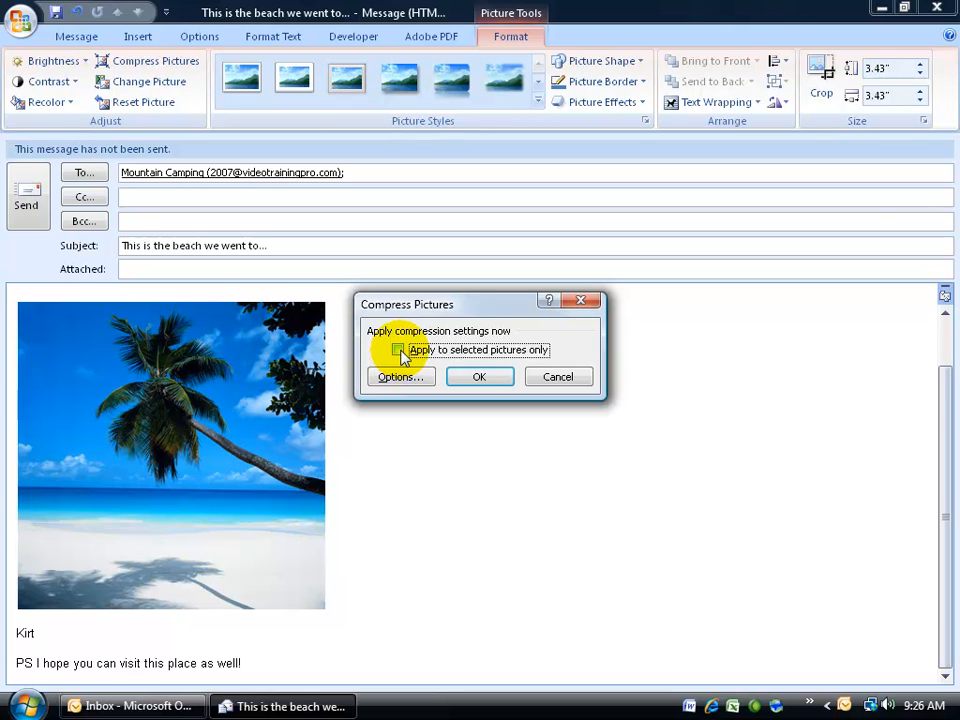
mouse_move(388, 548)
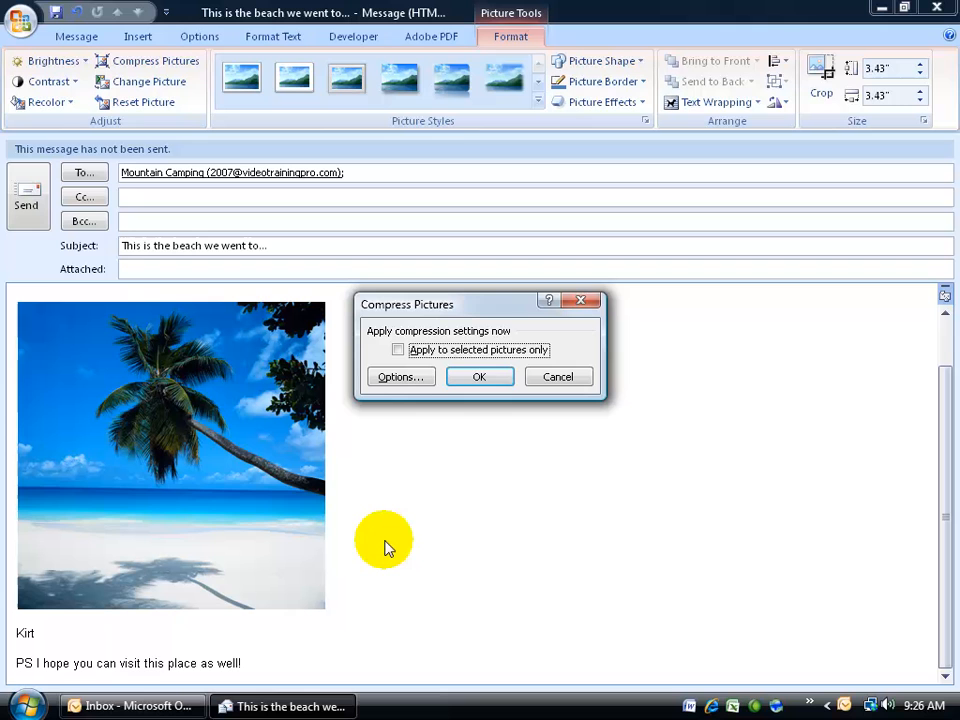
mouse_move(445, 460)
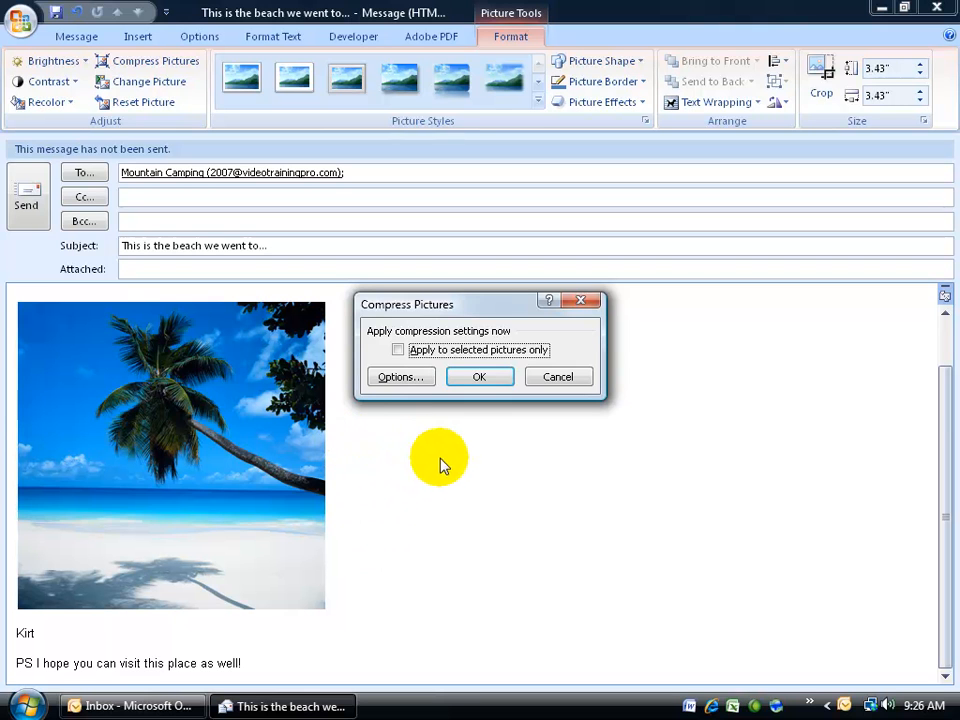
Choose E-mail (96 ppi) in Compression Settings and confirm it.
left_click(401, 377)
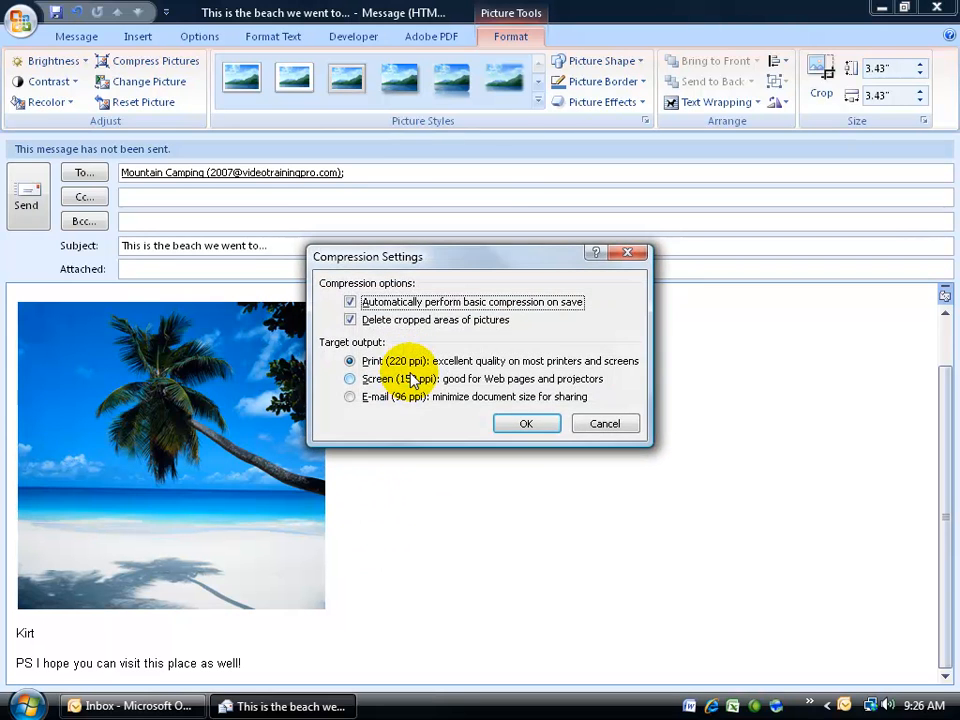
mouse_move(398, 301)
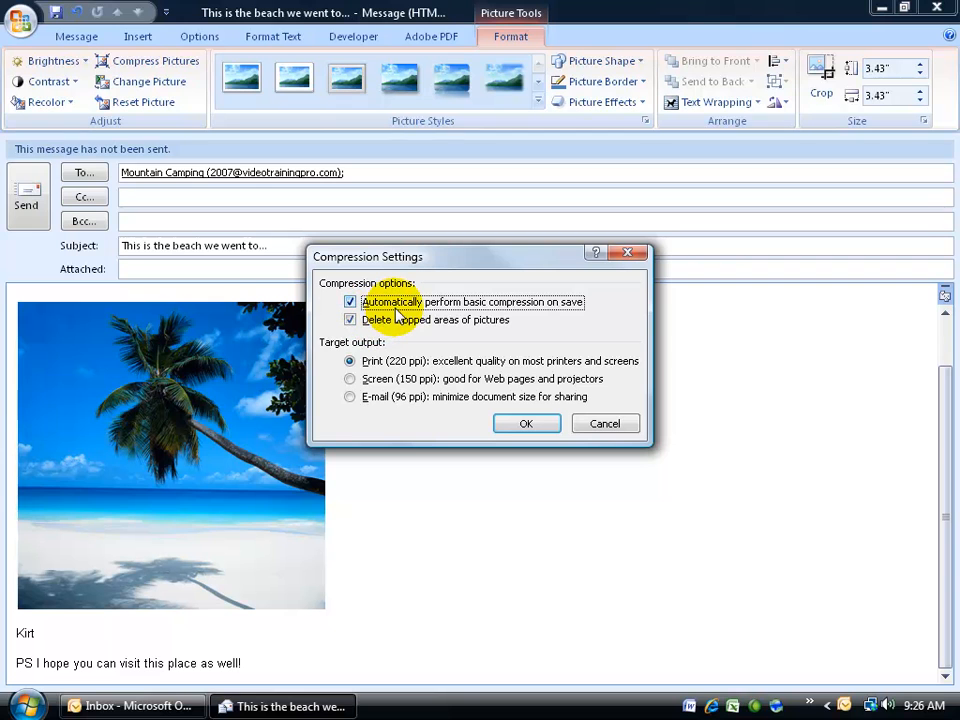
mouse_move(533, 313)
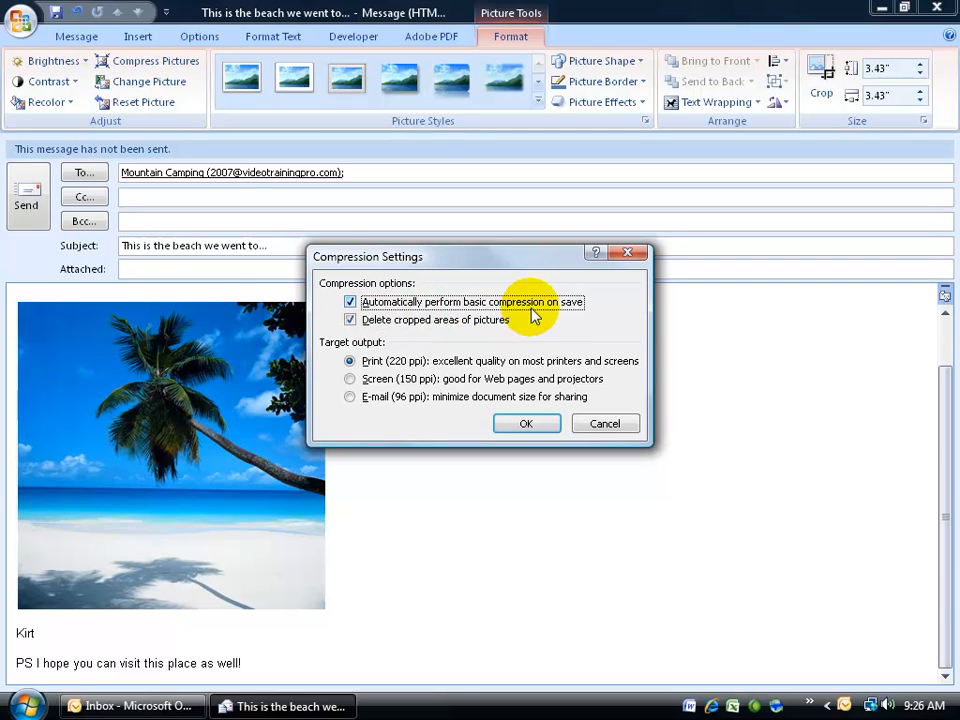
mouse_move(290, 307)
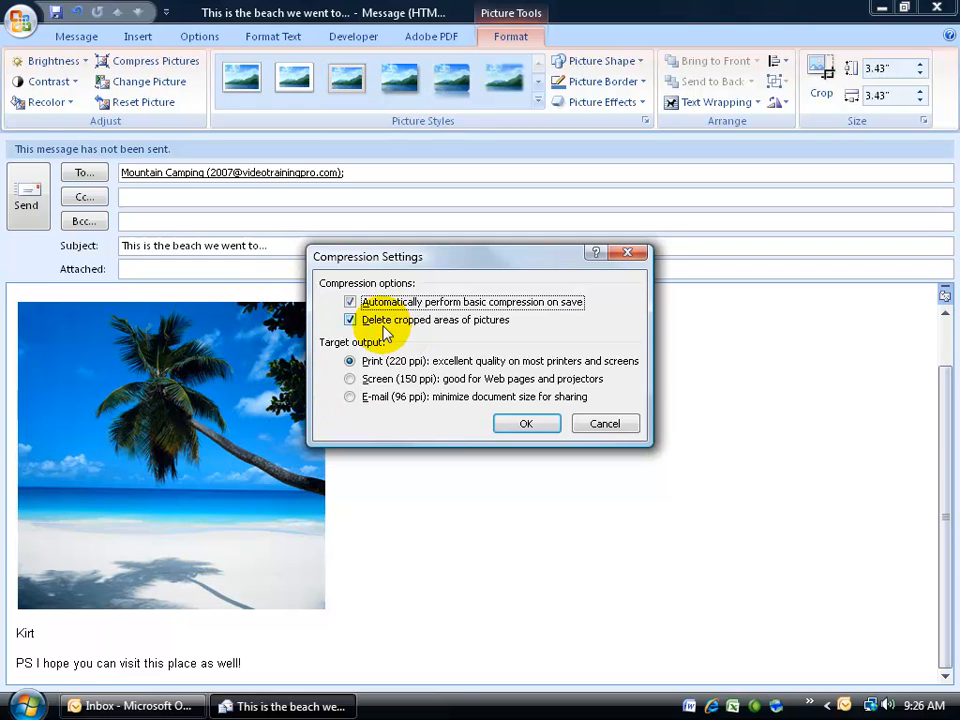
mouse_move(460, 337)
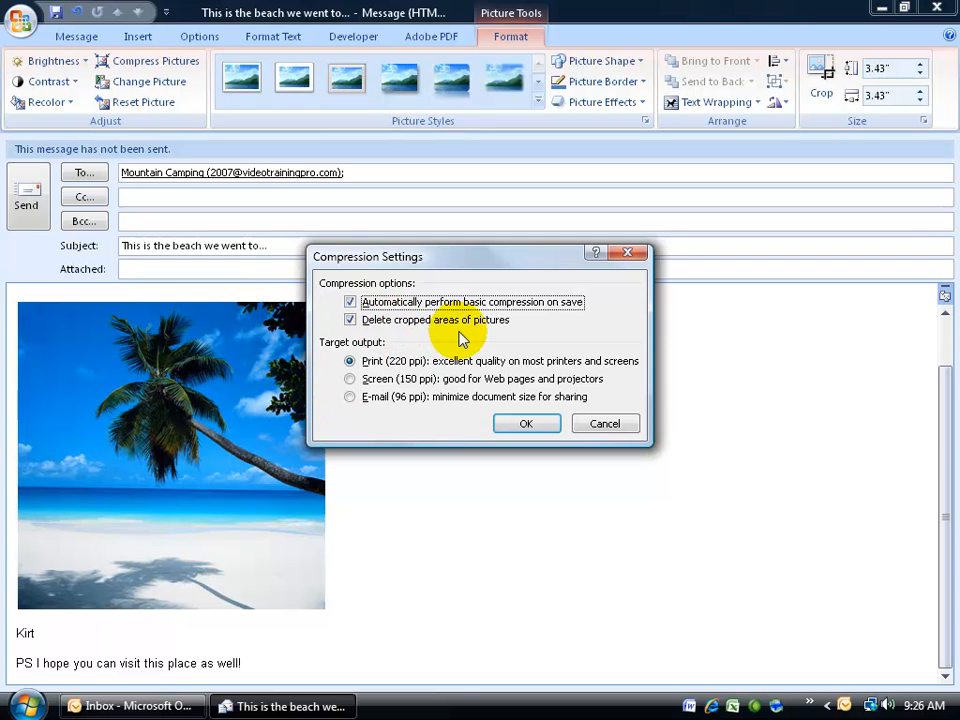
mouse_move(108, 503)
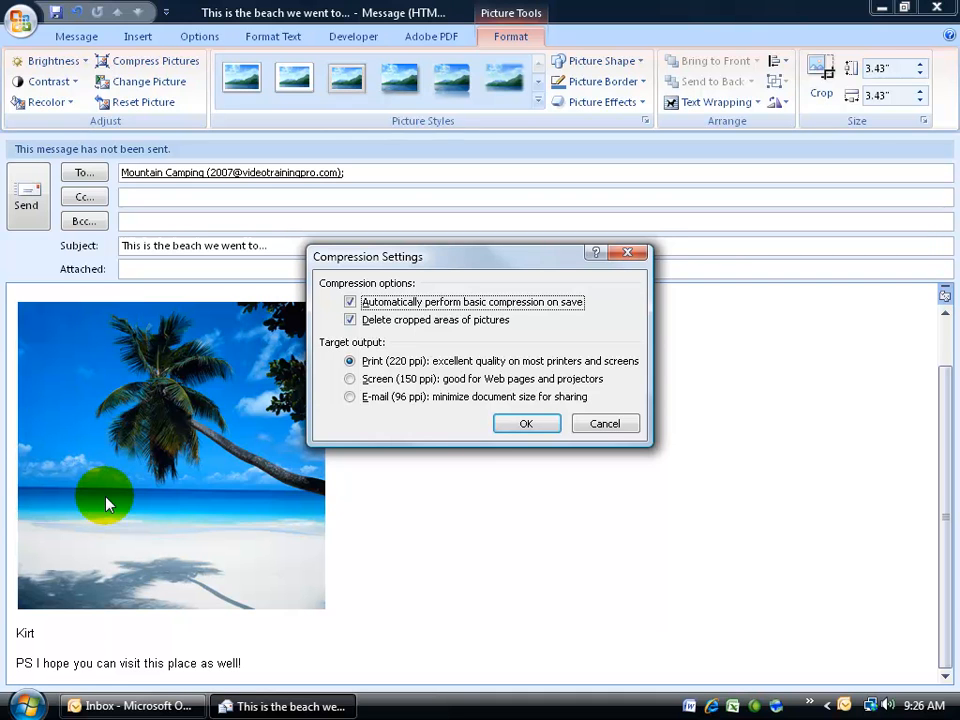
mouse_move(82, 385)
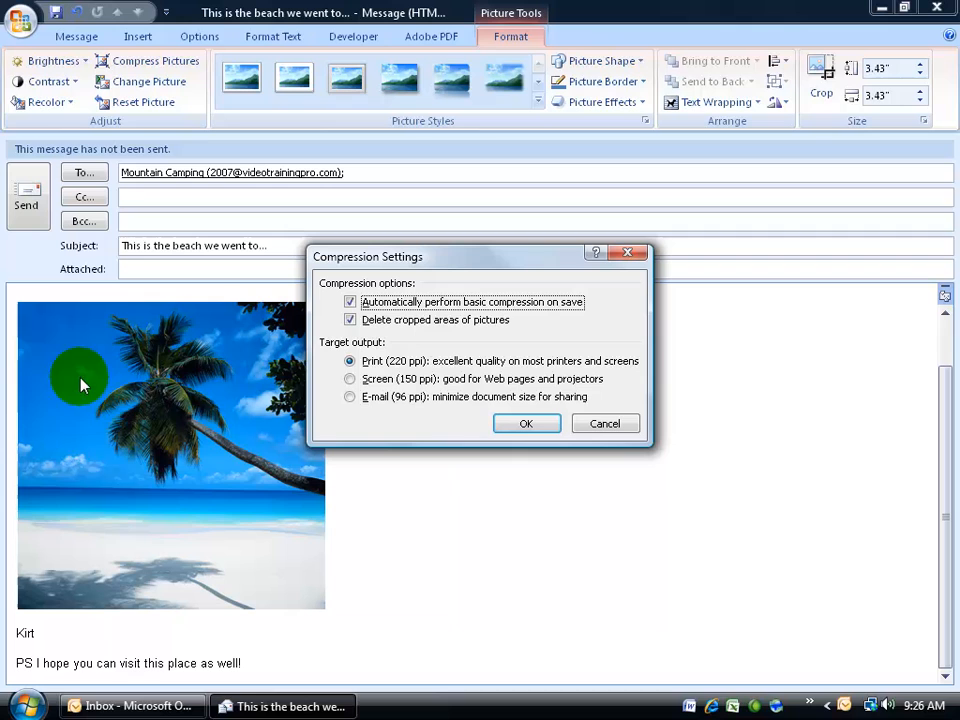
mouse_move(290, 540)
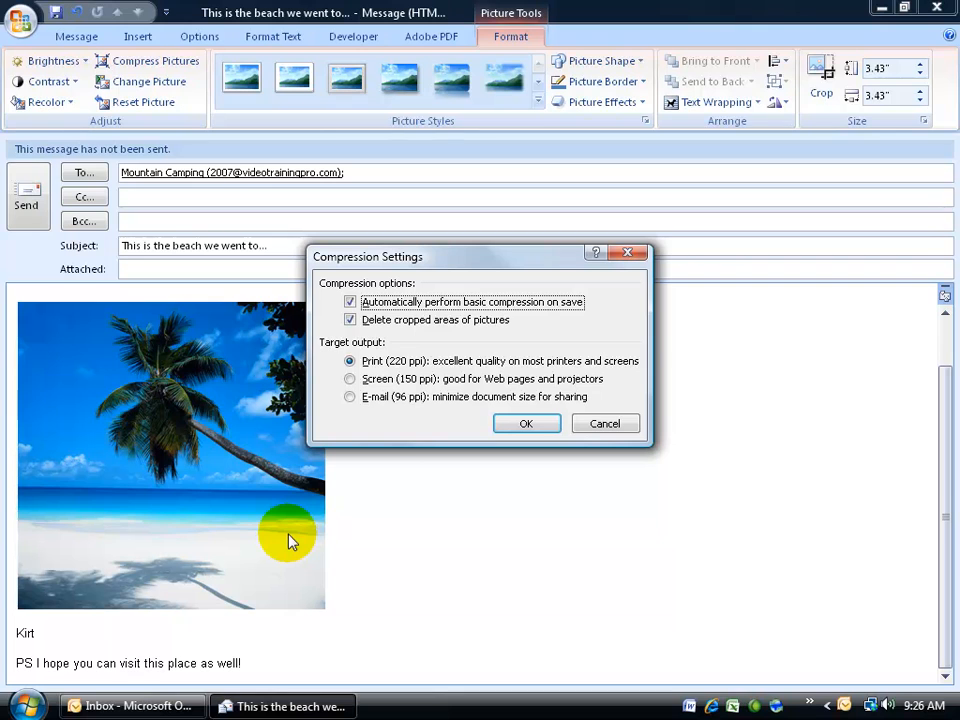
mouse_move(392, 335)
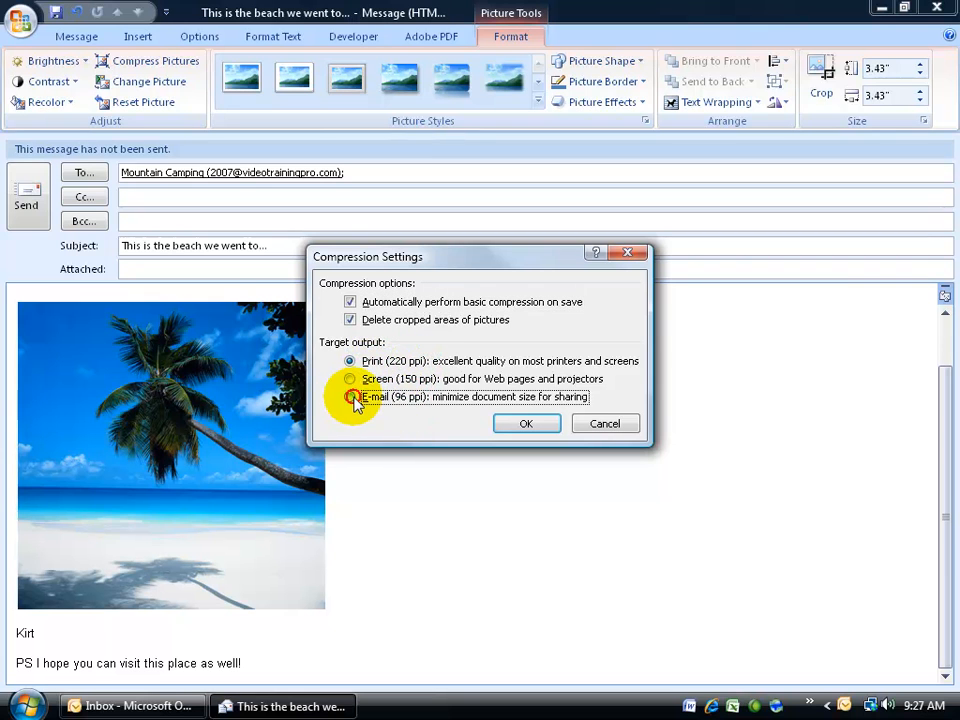
left_click(350, 397)
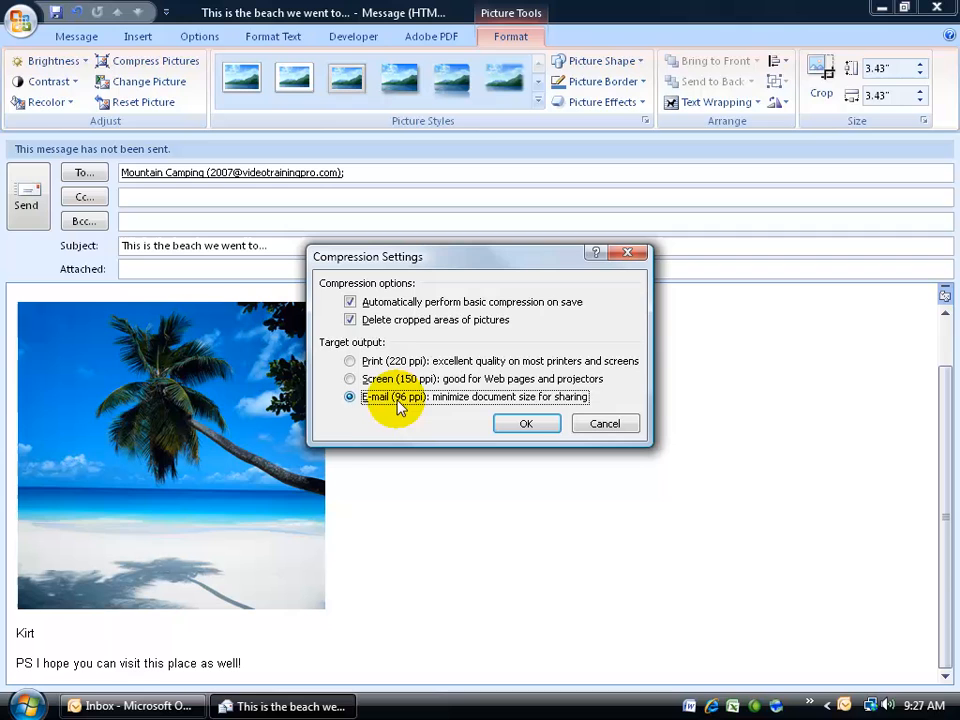
mouse_move(392, 372)
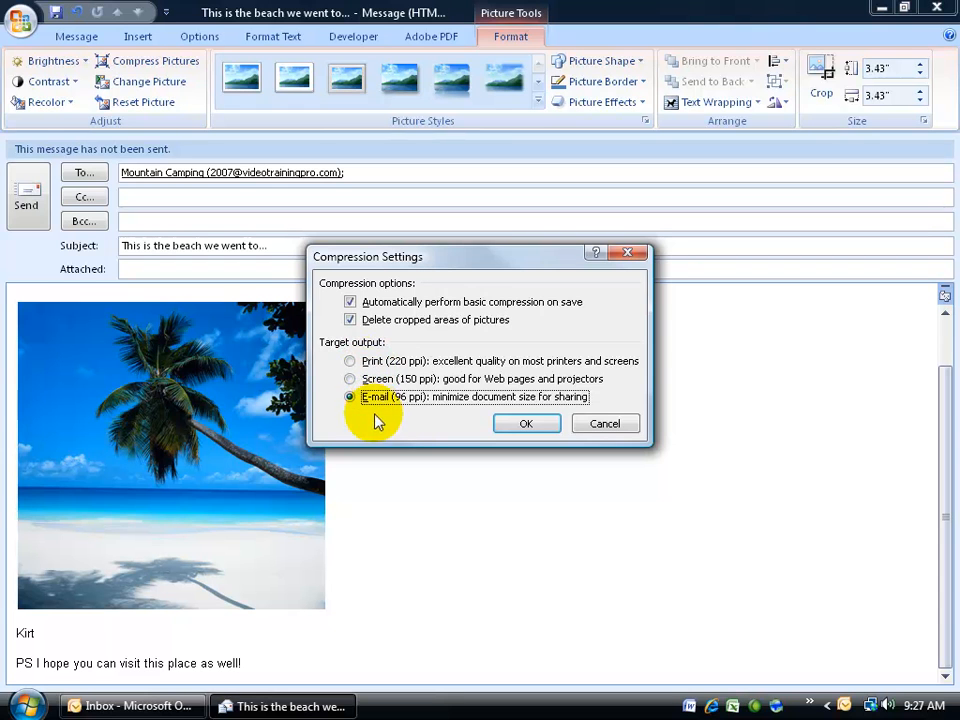
left_click(526, 423)
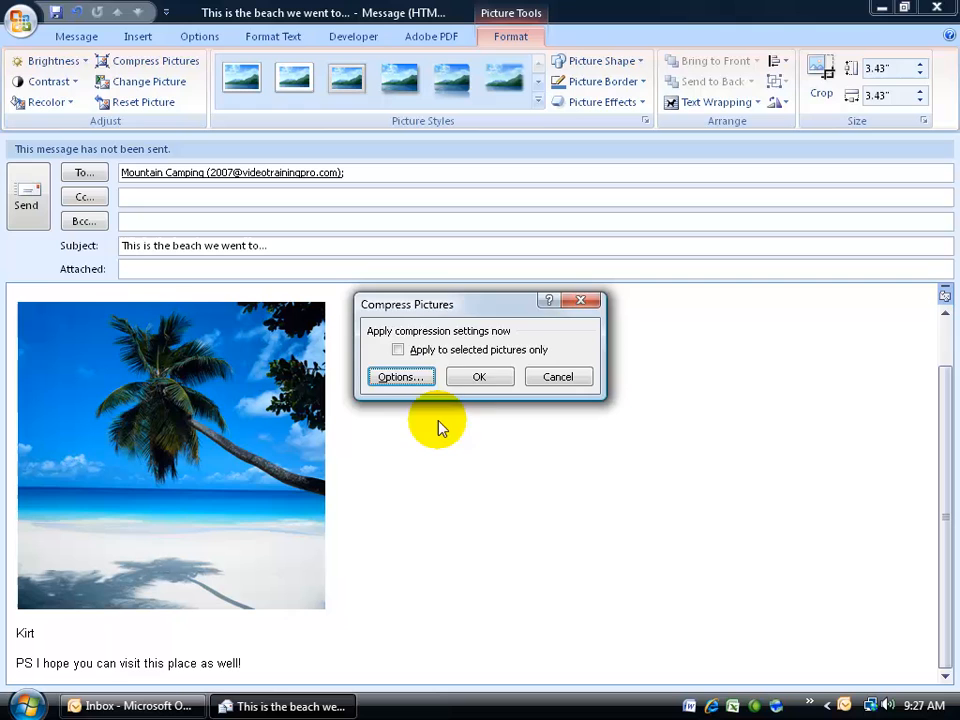
Confirm Compress Pictures so the beach photo is reduced to e-mail quality.
left_click(478, 377)
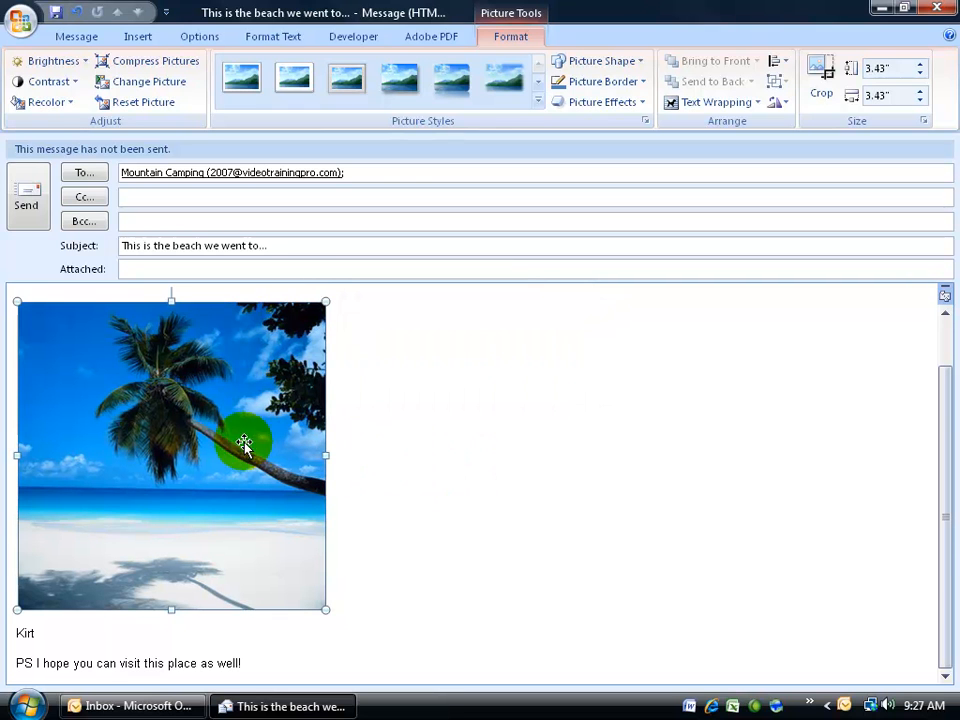
mouse_move(220, 455)
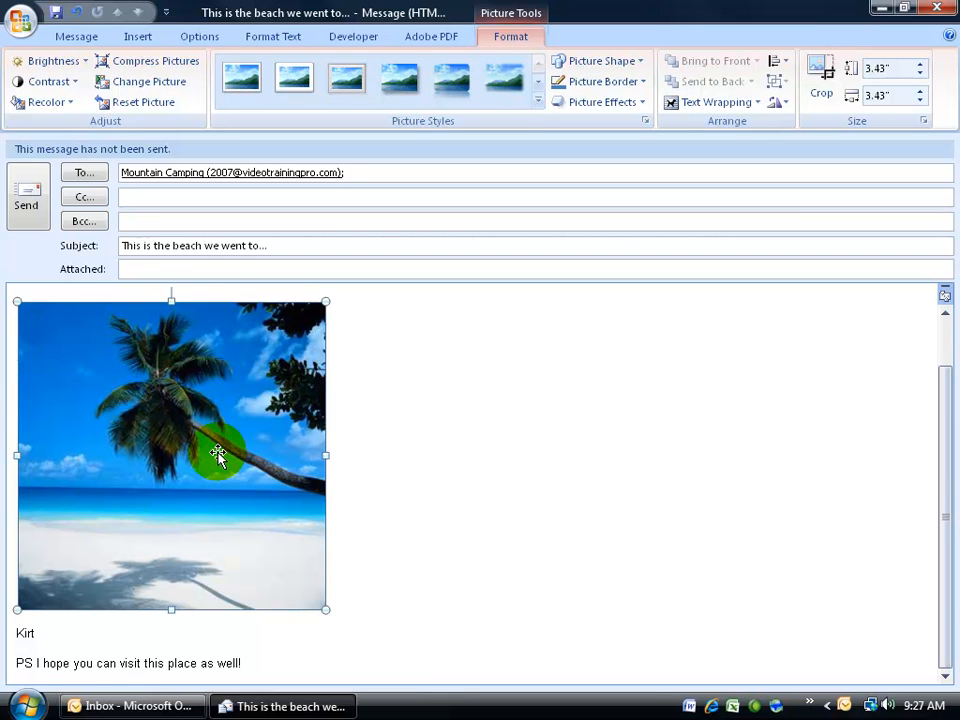
mouse_move(345, 437)
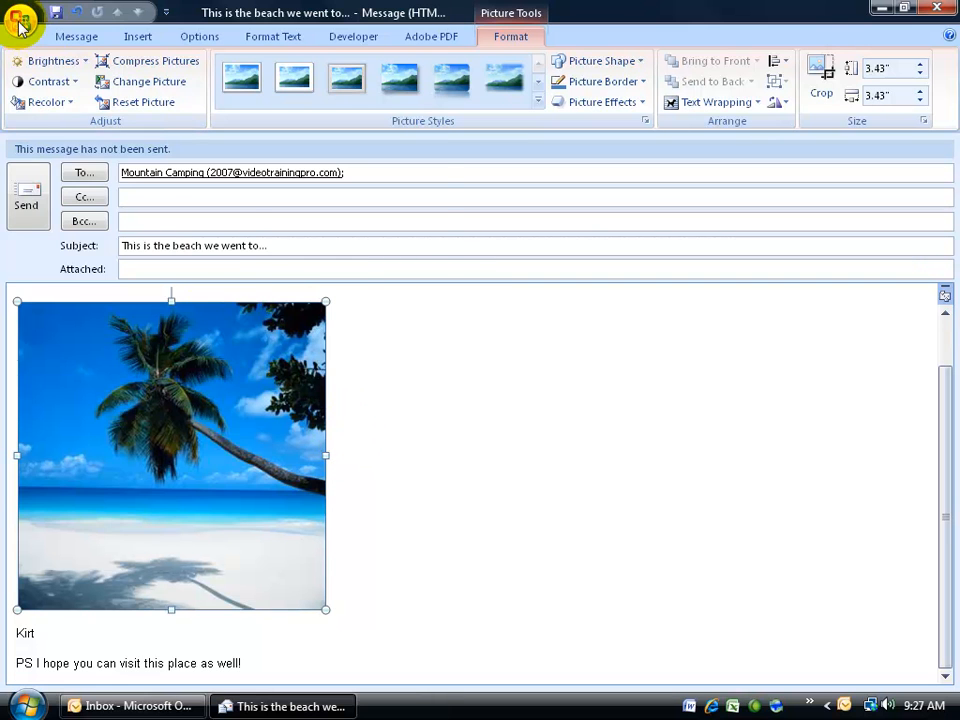
left_click(65, 397)
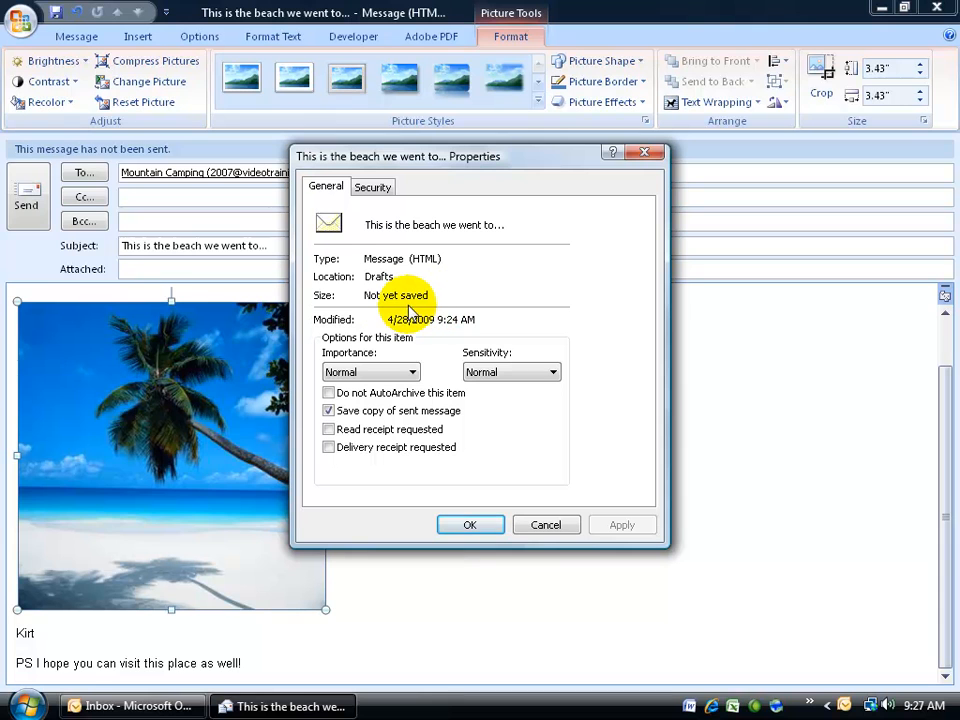
mouse_move(525, 515)
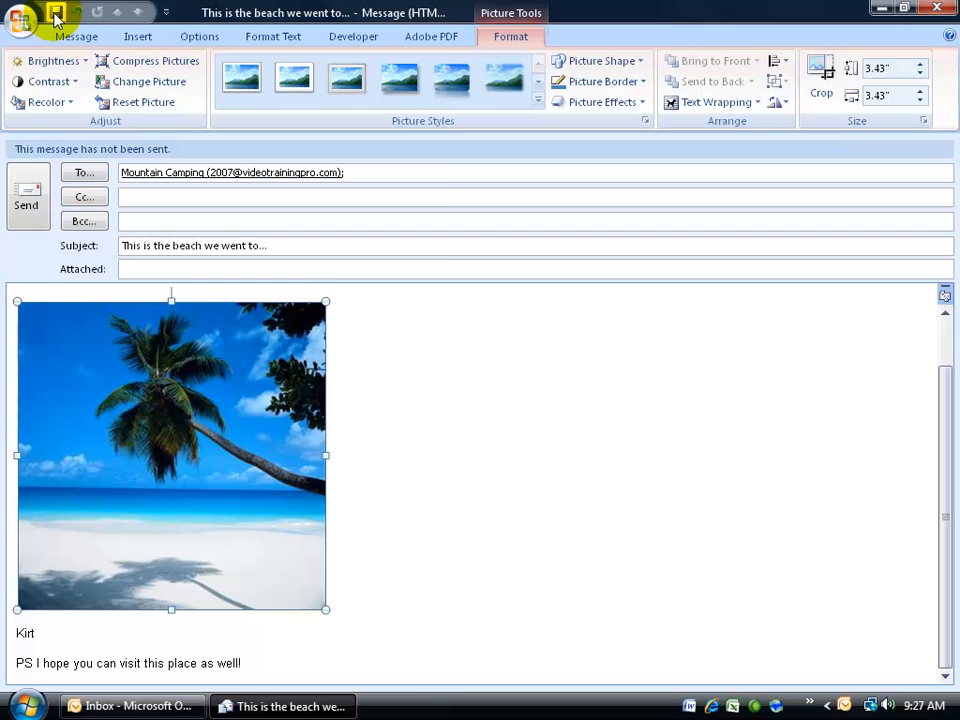
Check the draft's Properties, showing 48 KB with one included file.
left_click(20, 20)
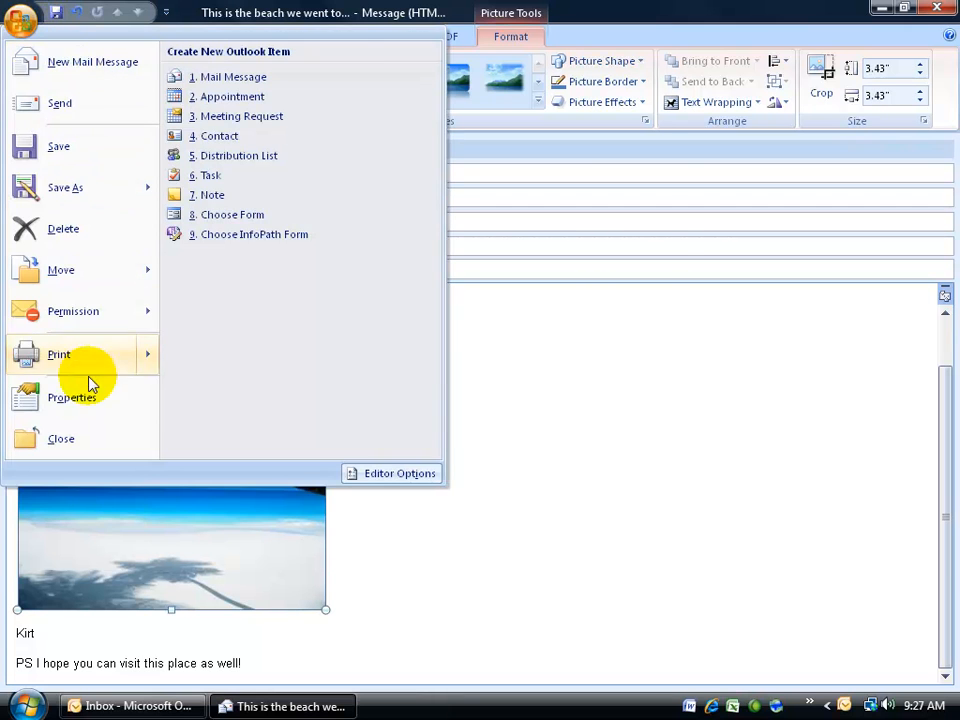
left_click(72, 397)
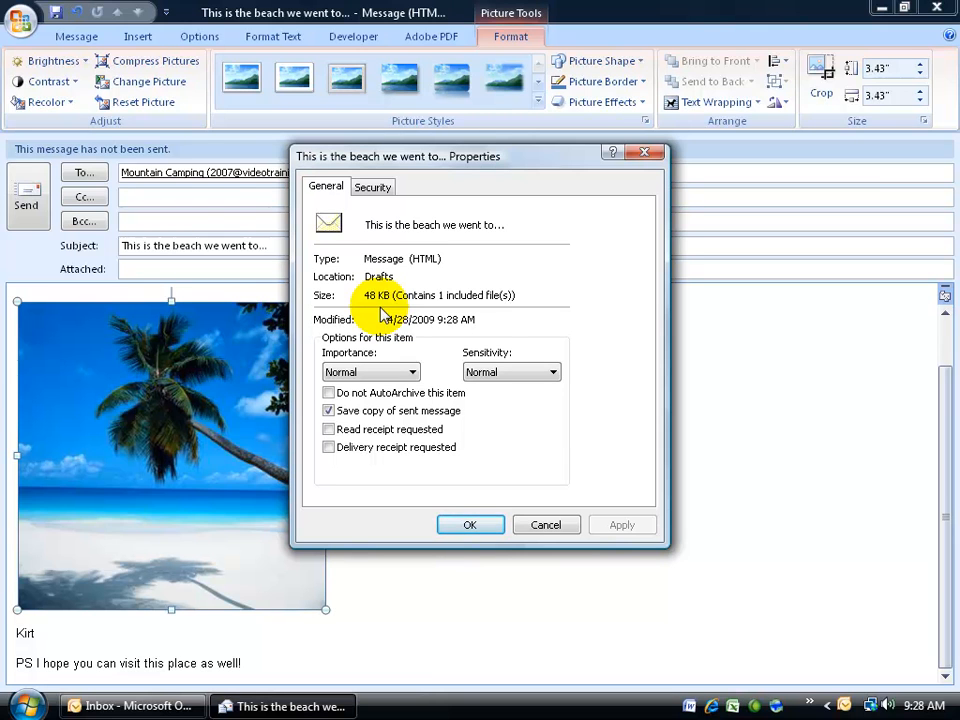
mouse_move(393, 308)
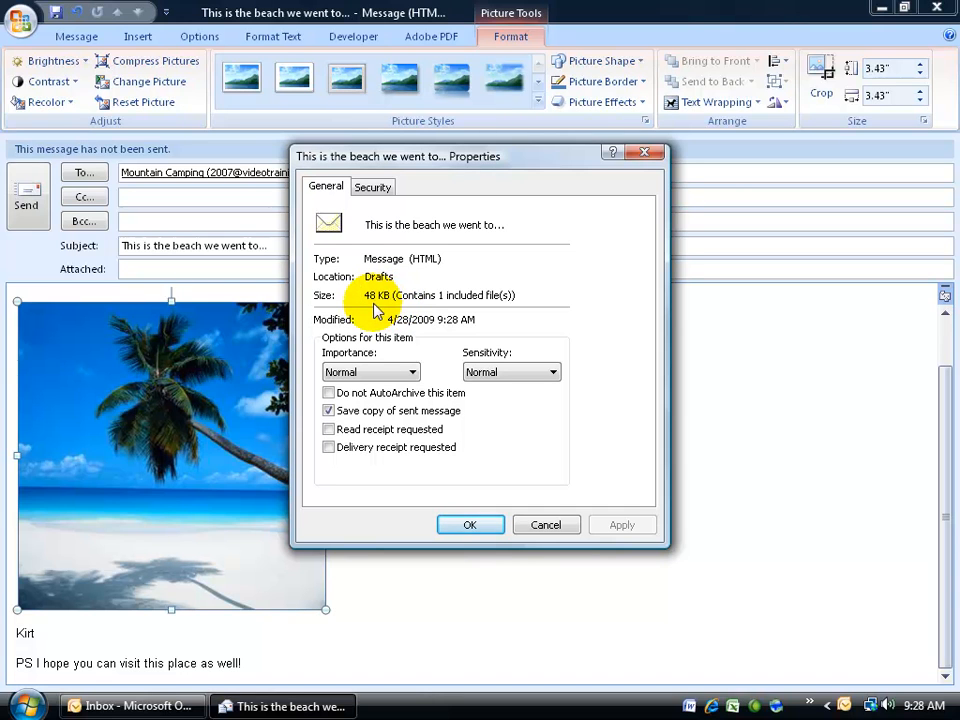
mouse_move(188, 408)
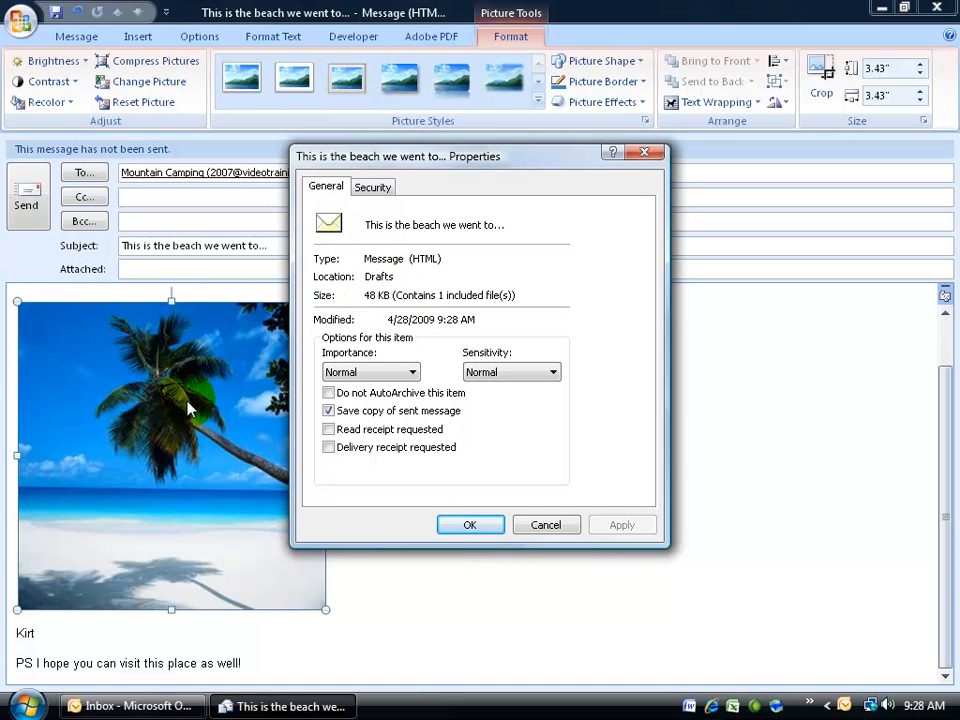
mouse_move(163, 408)
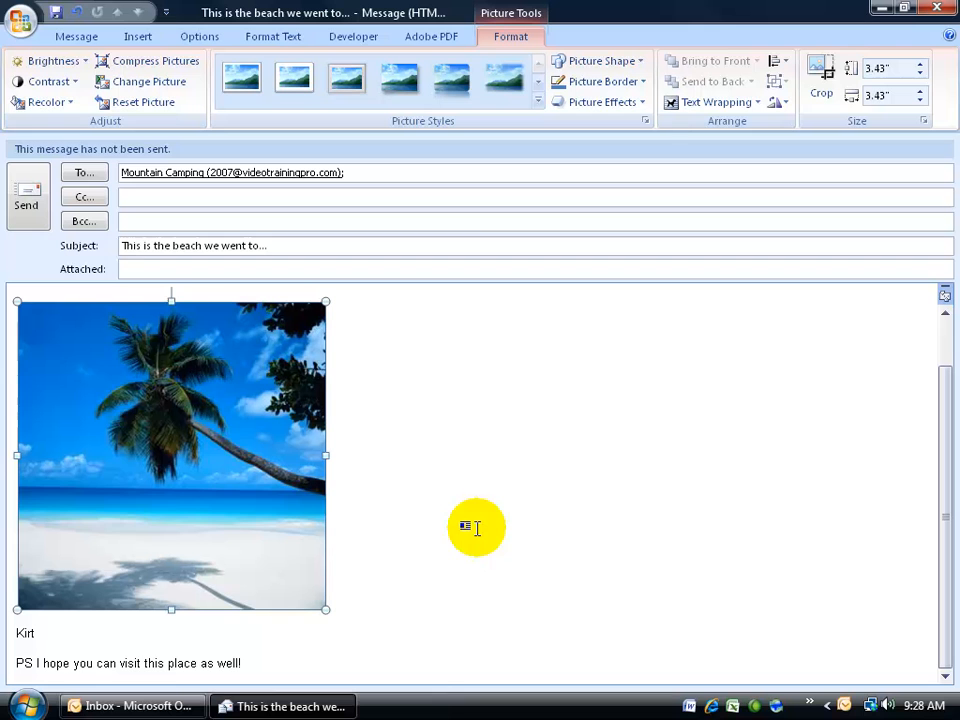
mouse_move(83, 210)
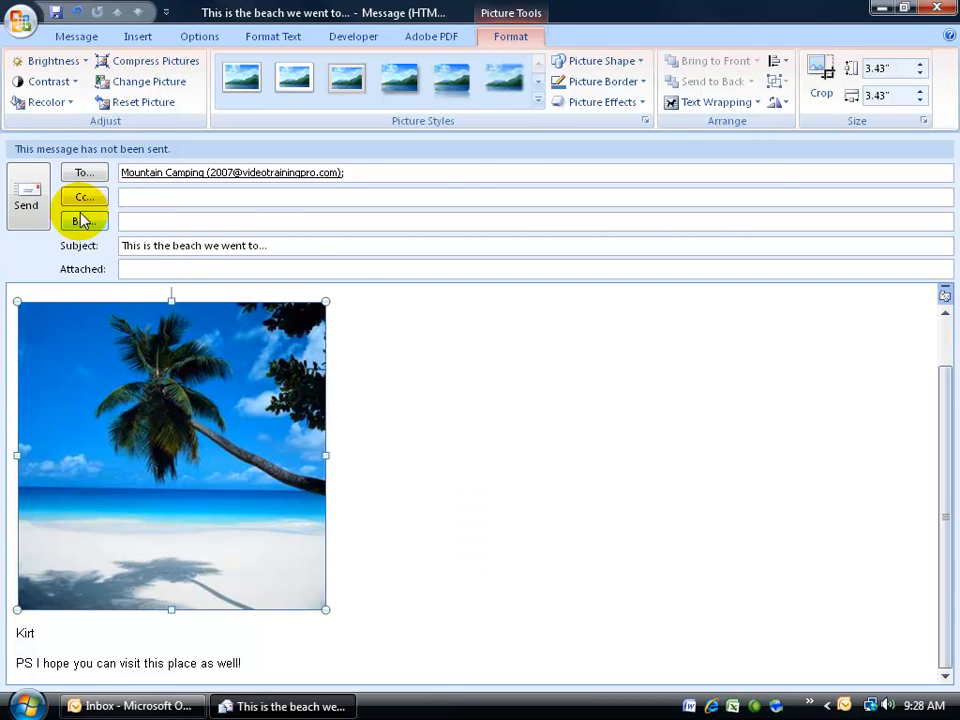